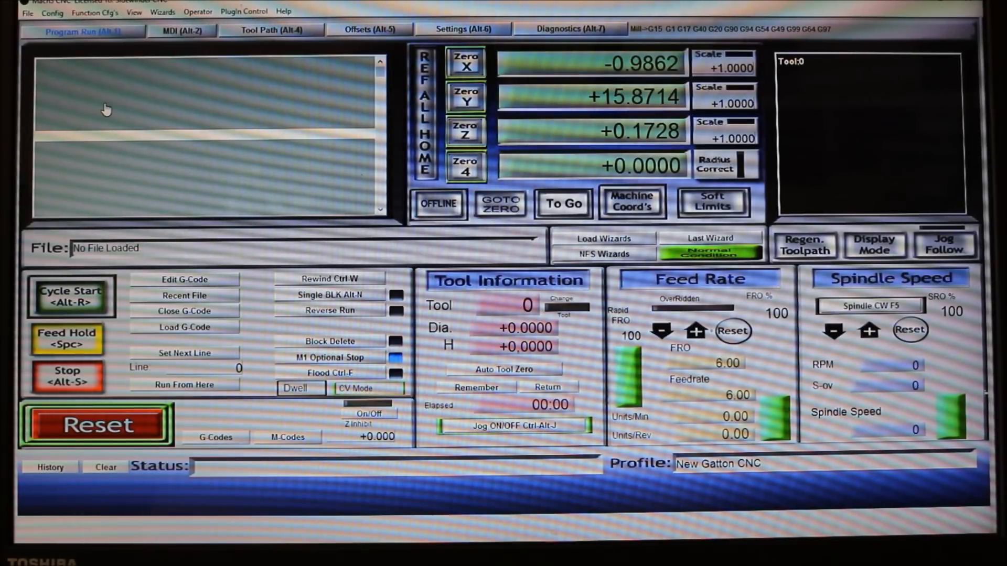
pyautogui.moveTo(83, 103)
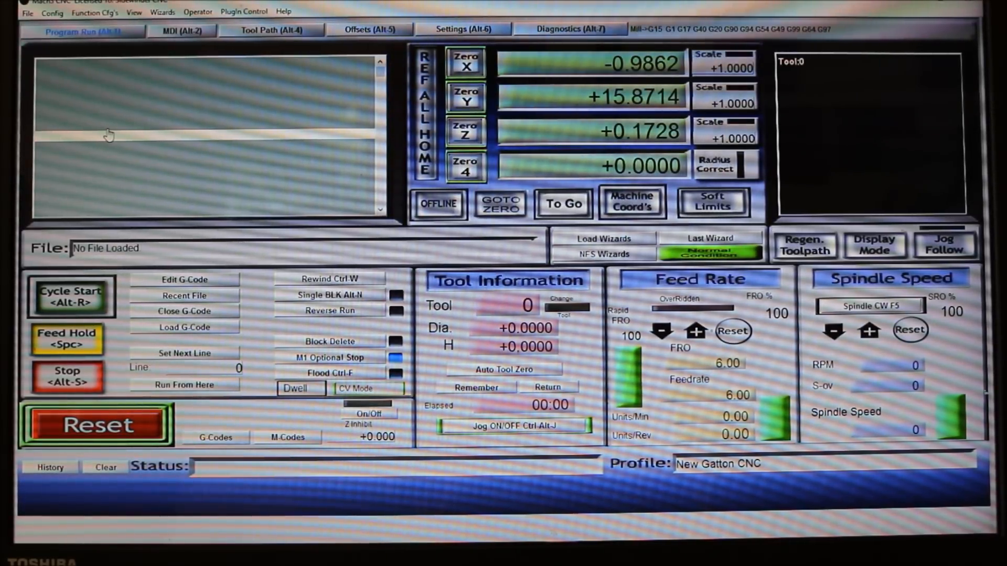
pyautogui.moveTo(86, 93)
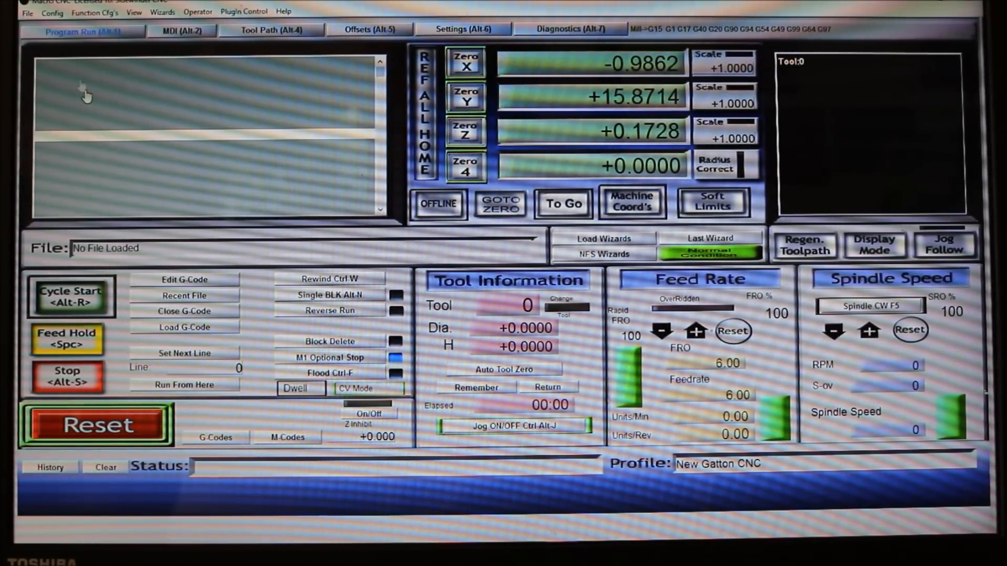
# Step: Set Mach3's native units to inches, dismissing the metric/English warning
pyautogui.click(53, 11)
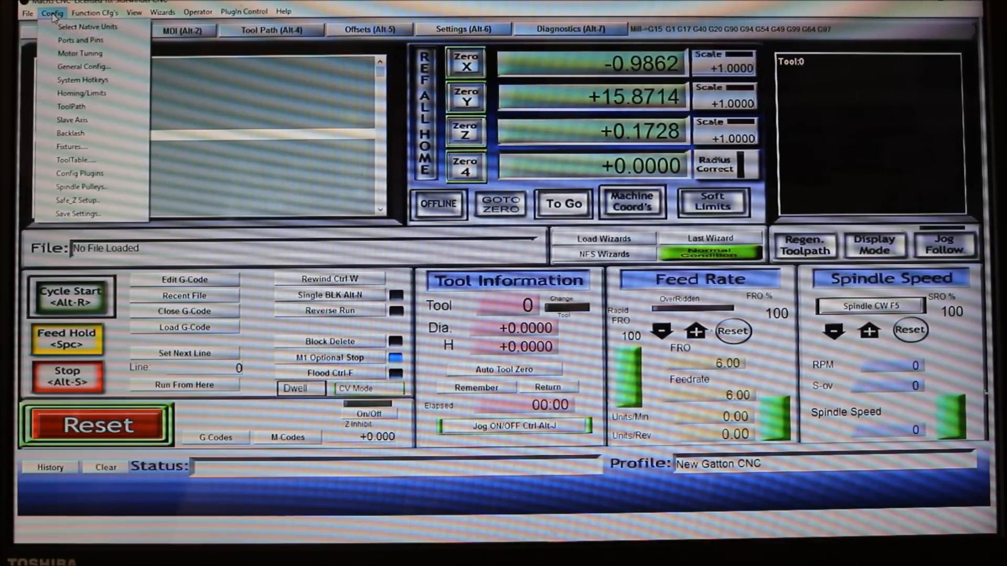
pyautogui.moveTo(88, 26)
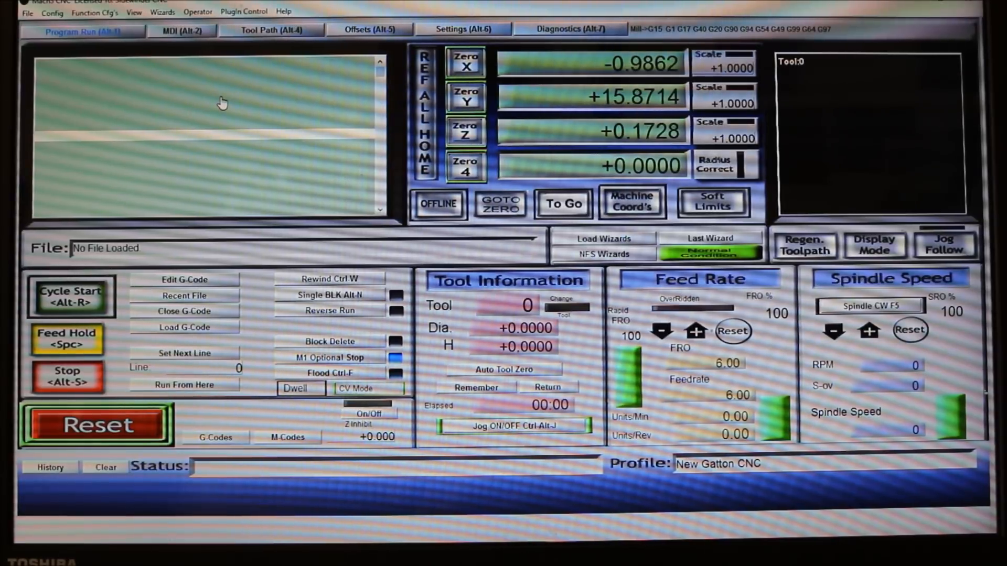
pyautogui.moveTo(83, 50)
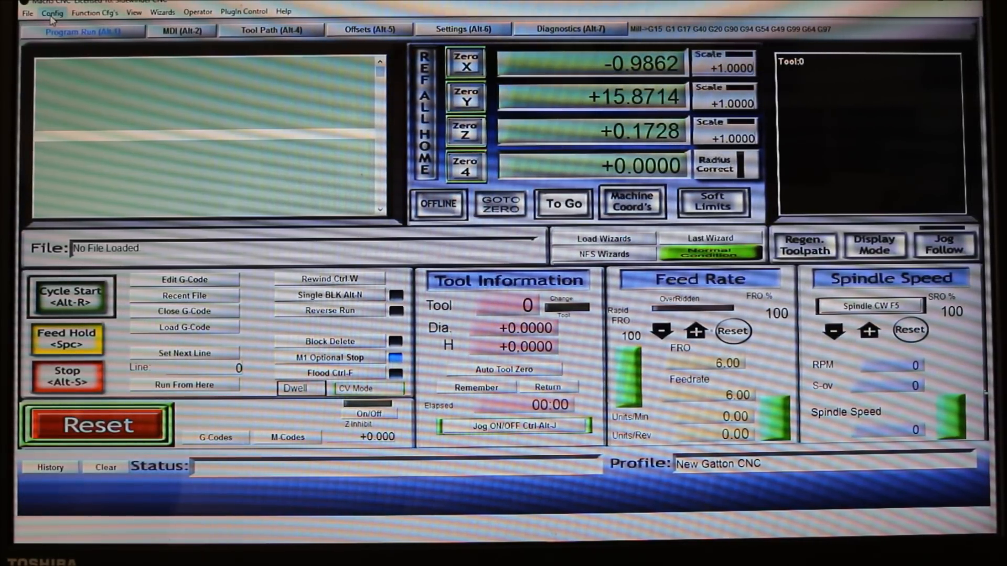
pyautogui.click(53, 11)
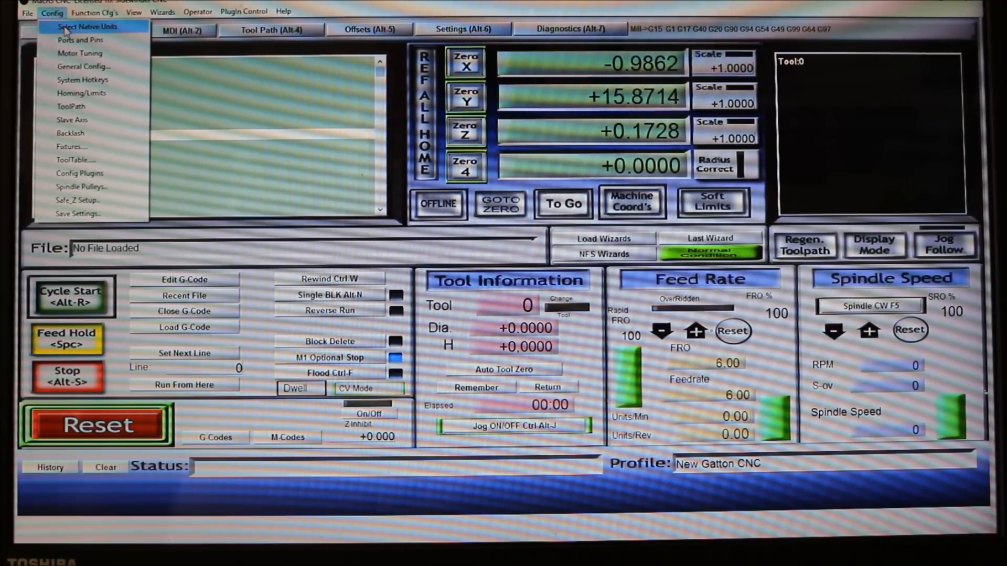
pyautogui.click(88, 26)
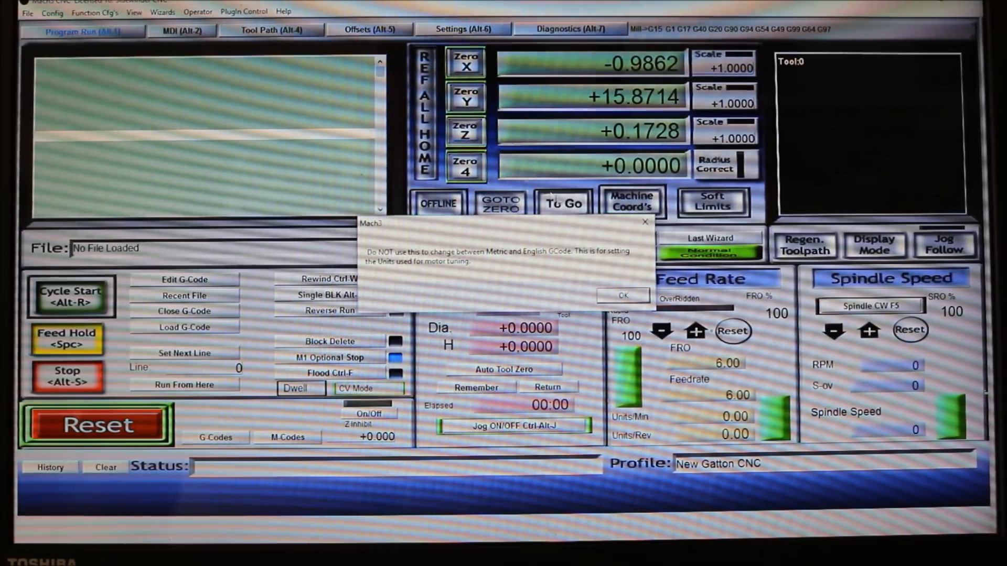
pyautogui.click(621, 295)
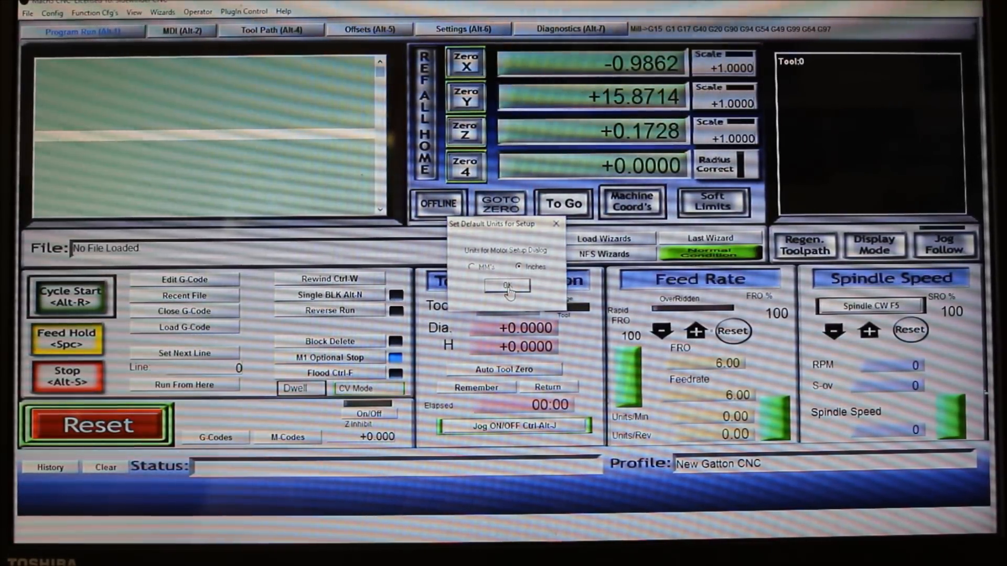
pyautogui.click(505, 285)
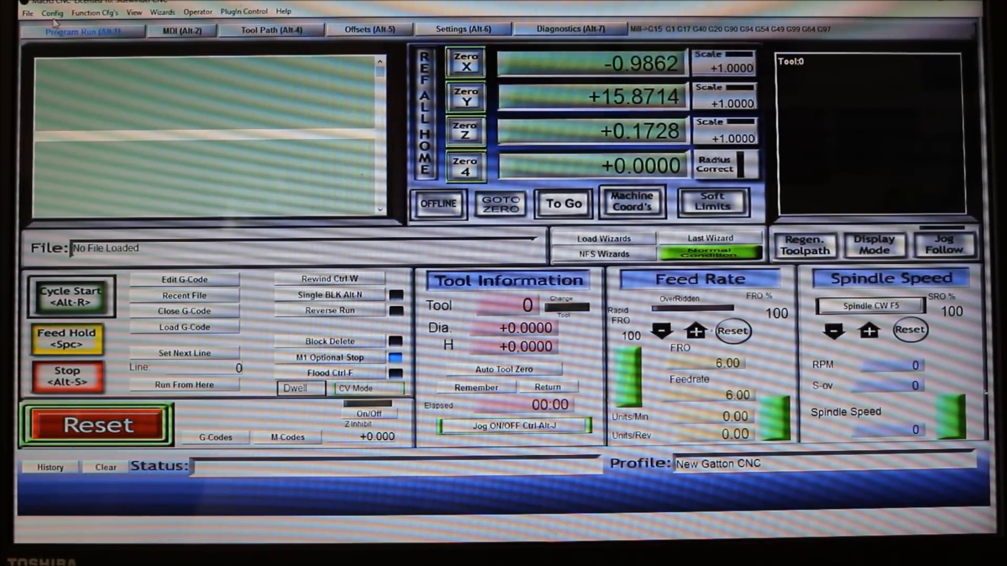
# Step: Open the Ports and Pins engine configuration dialog from the Config menu
pyautogui.click(52, 12)
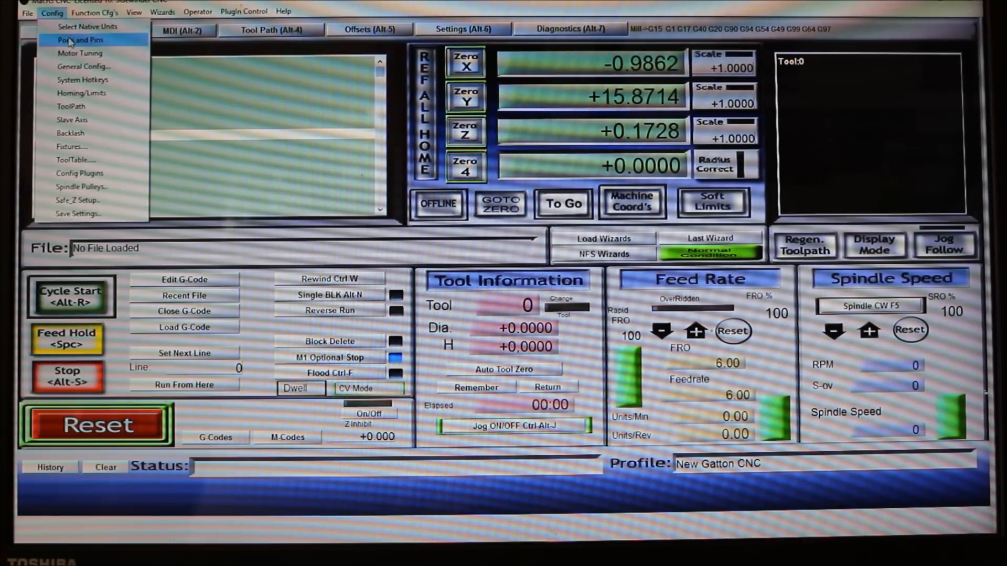
pyautogui.click(77, 40)
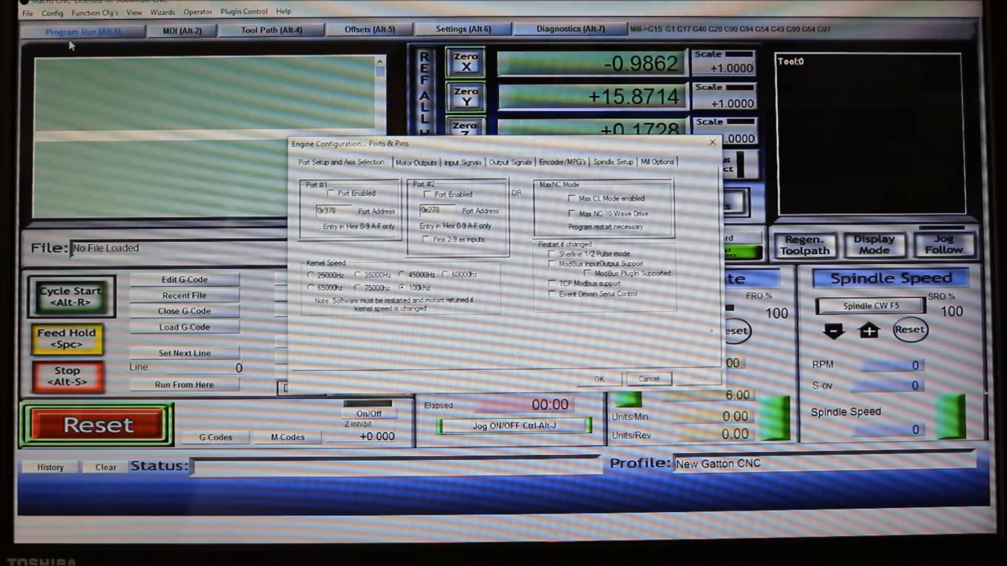
pyautogui.moveTo(215, 182)
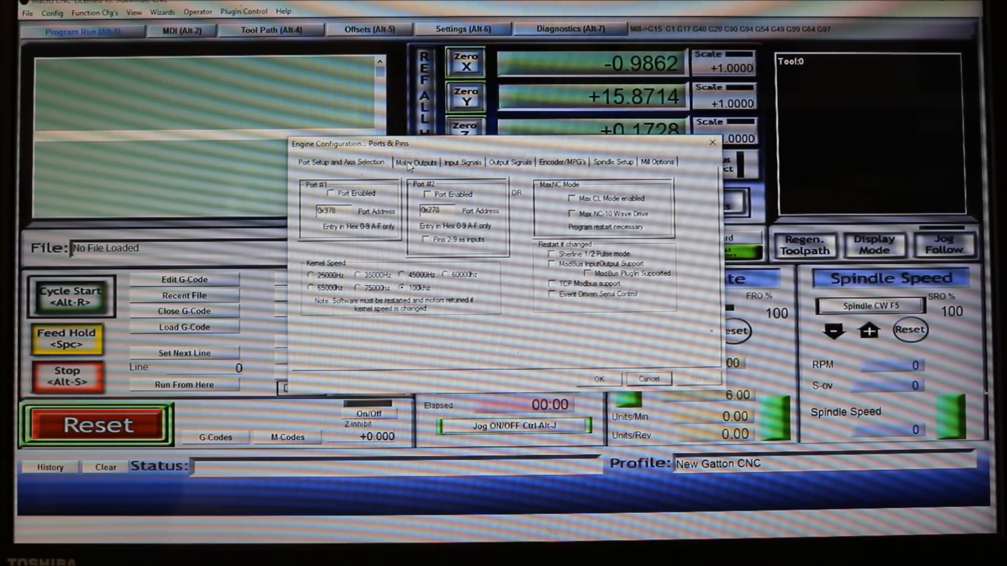
# Step: Enable X, Y, Z, A motor outputs with step/dir pins 2/3, 4/5, 6/7, 8/9
pyautogui.click(415, 162)
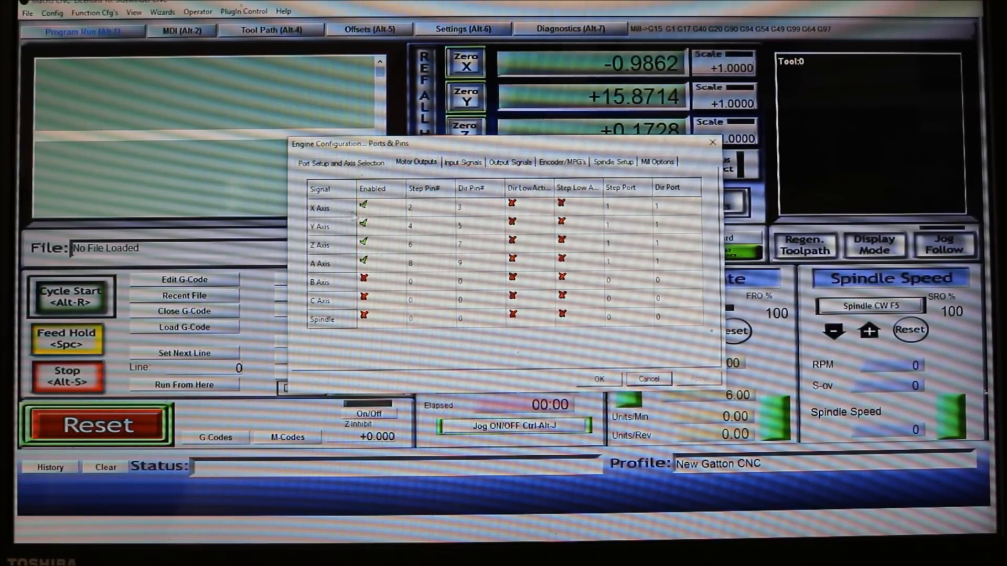
pyautogui.moveTo(339, 233)
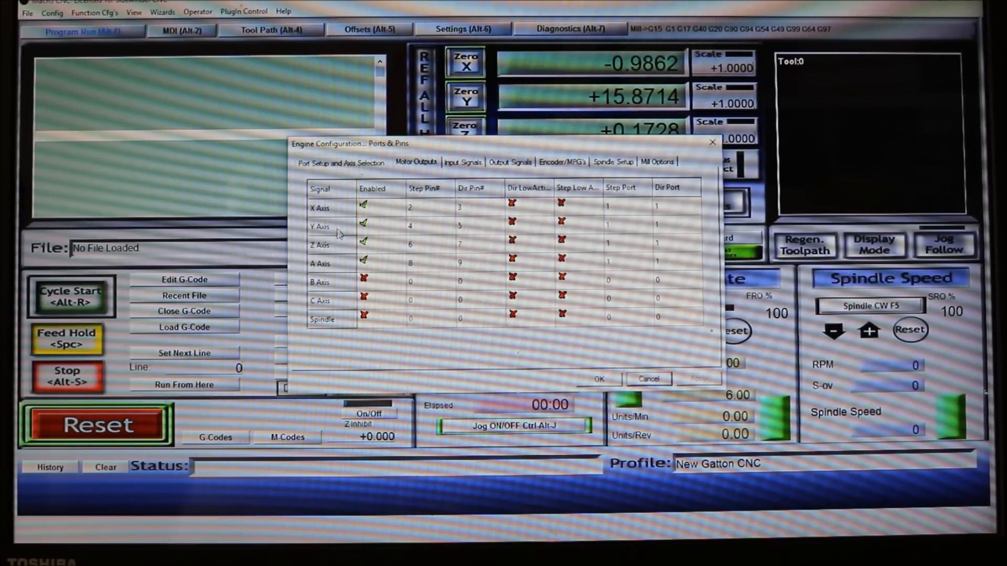
pyautogui.moveTo(342, 249)
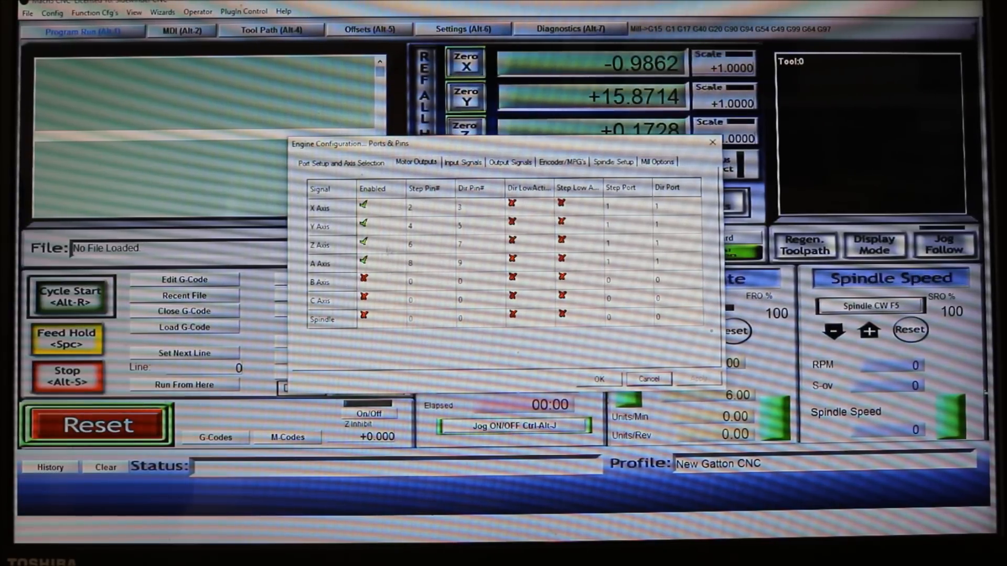
pyautogui.moveTo(385, 225)
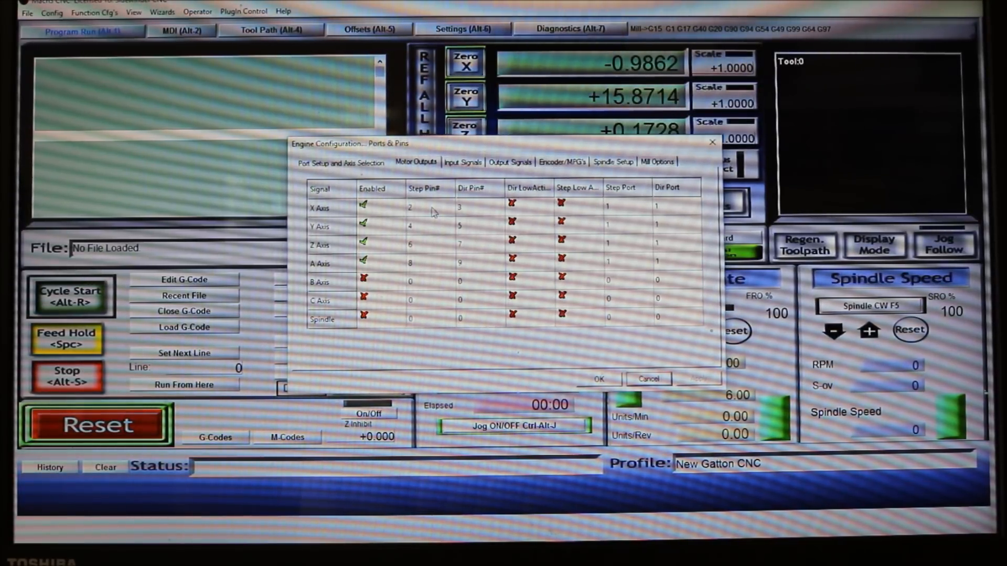
pyautogui.moveTo(472, 218)
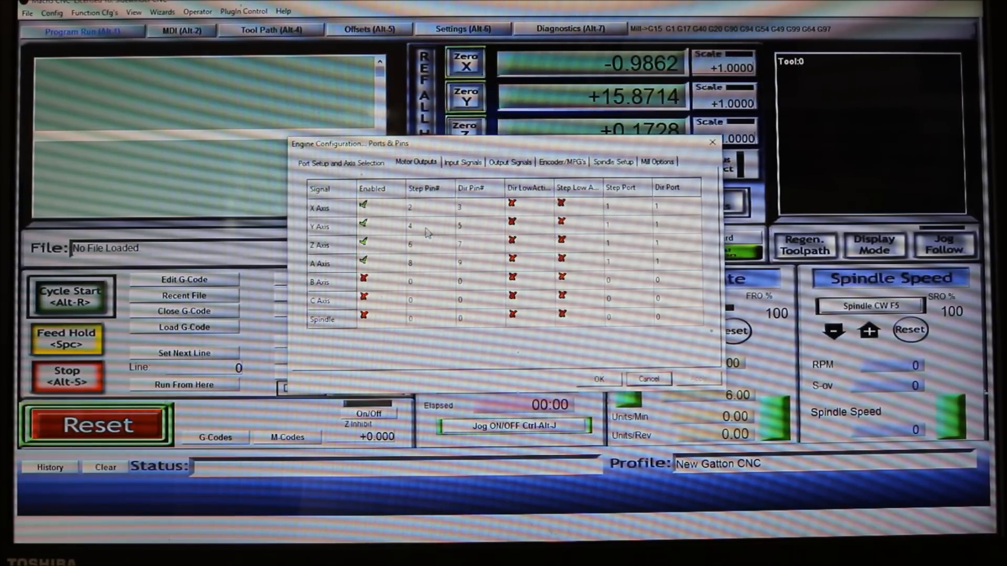
pyautogui.moveTo(478, 231)
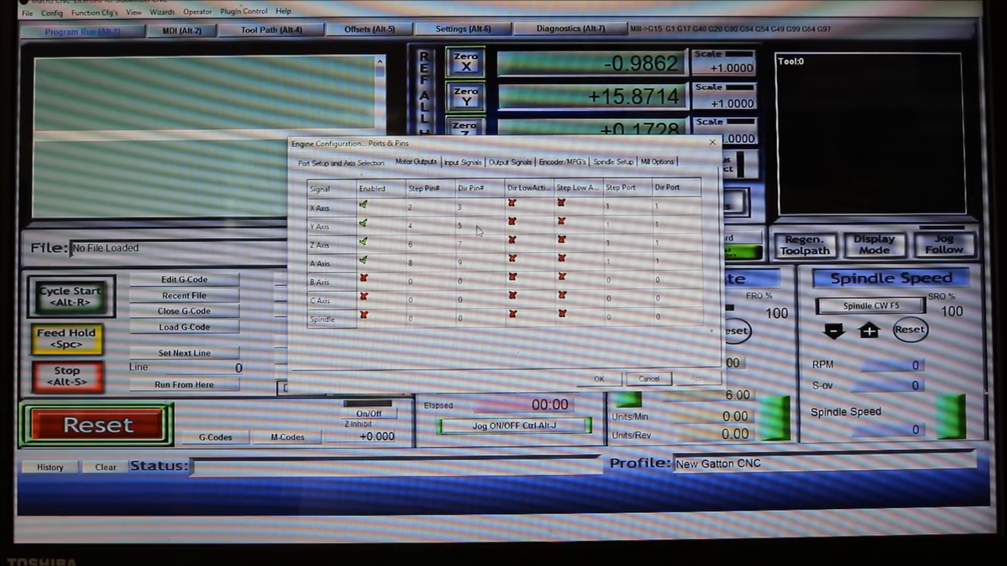
pyautogui.moveTo(426, 255)
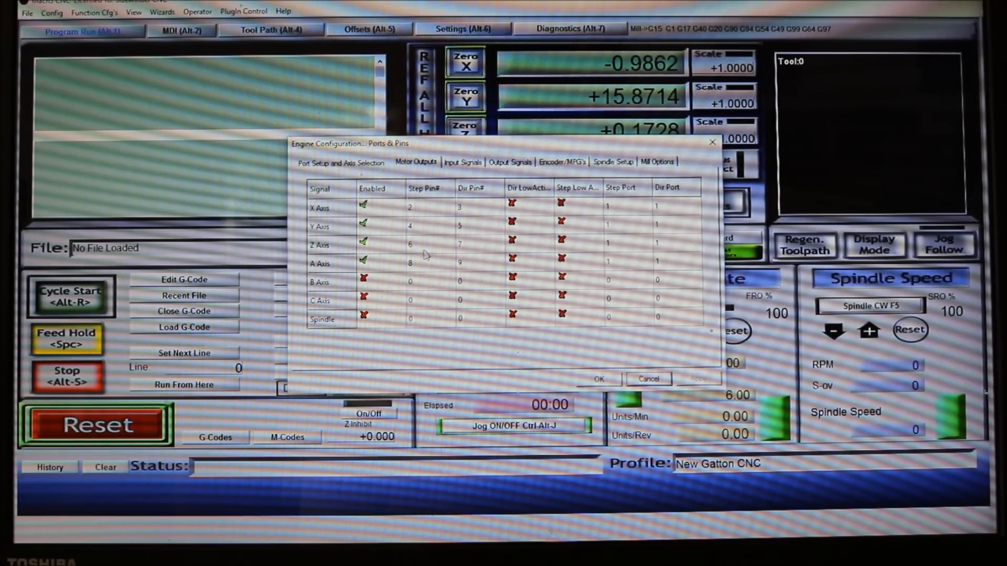
pyautogui.moveTo(487, 249)
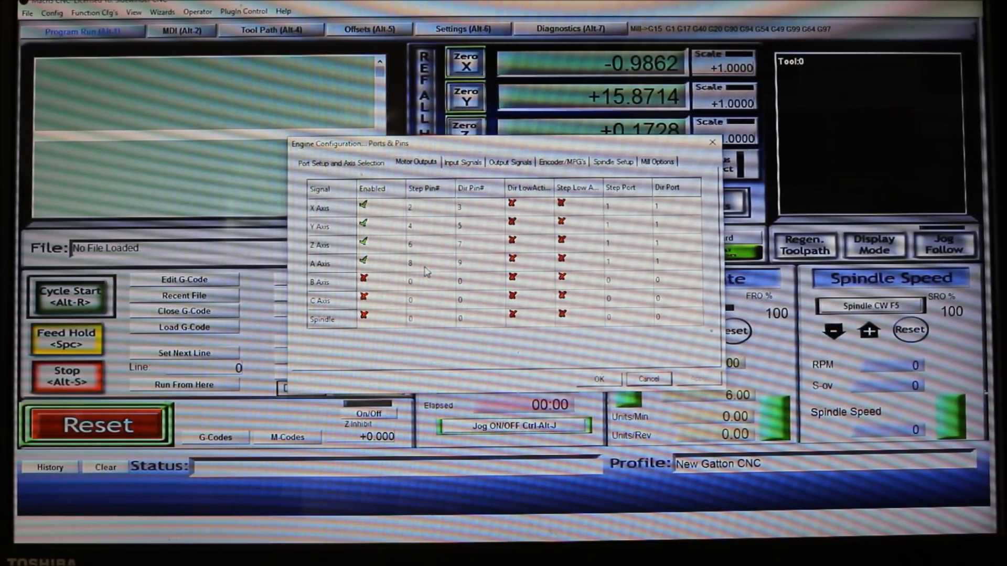
pyautogui.moveTo(477, 267)
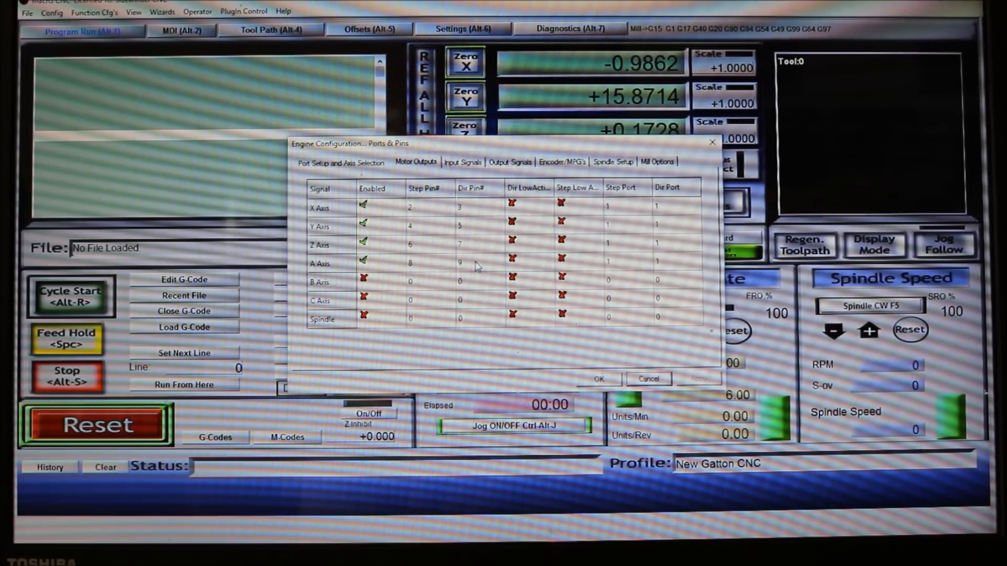
pyautogui.moveTo(678, 209)
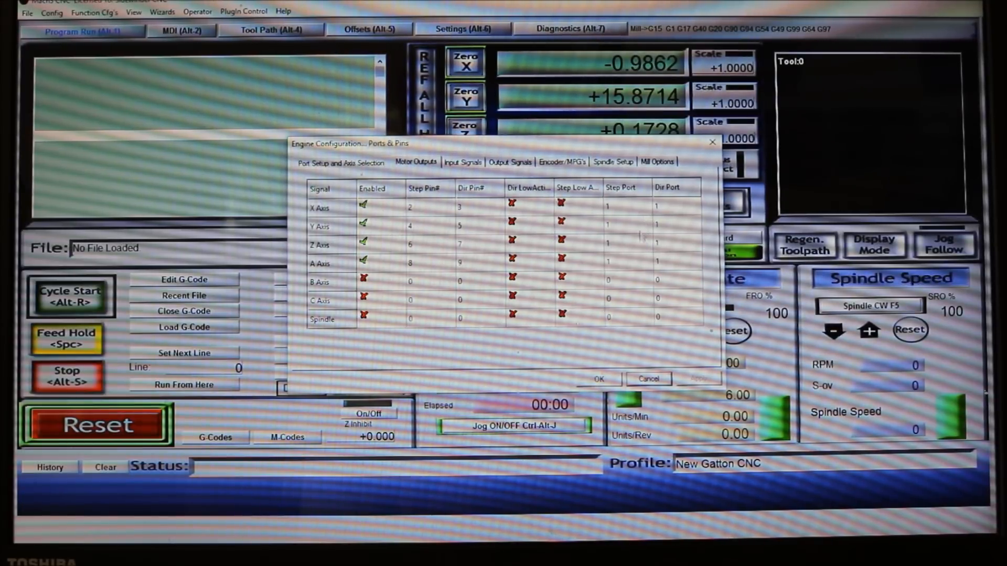
pyautogui.moveTo(619, 217)
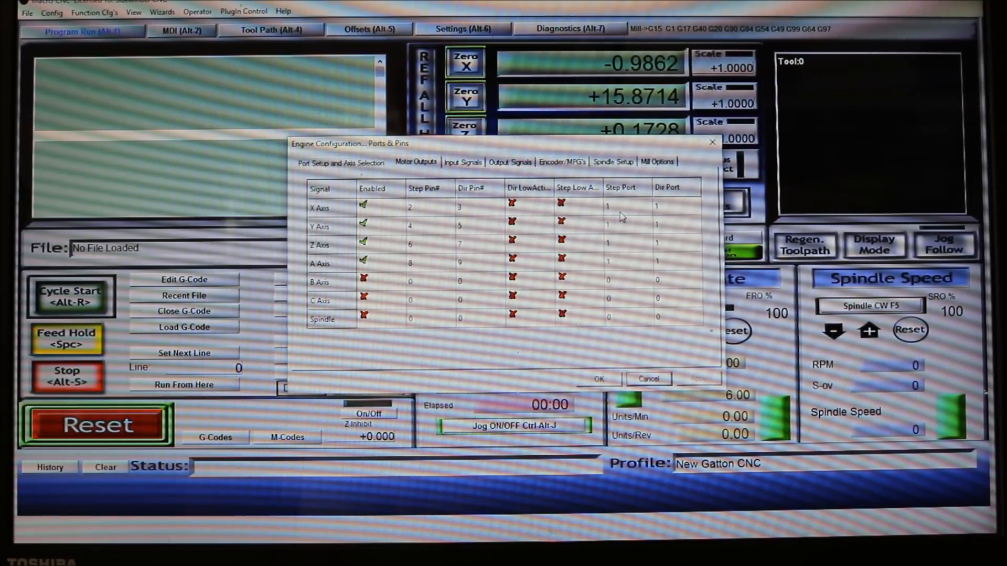
pyautogui.moveTo(680, 213)
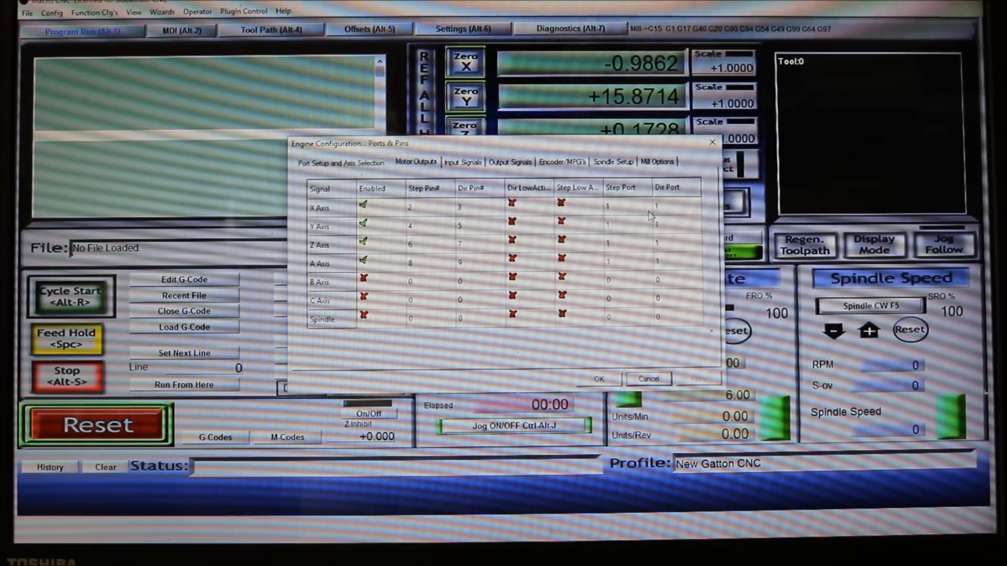
pyautogui.moveTo(635, 251)
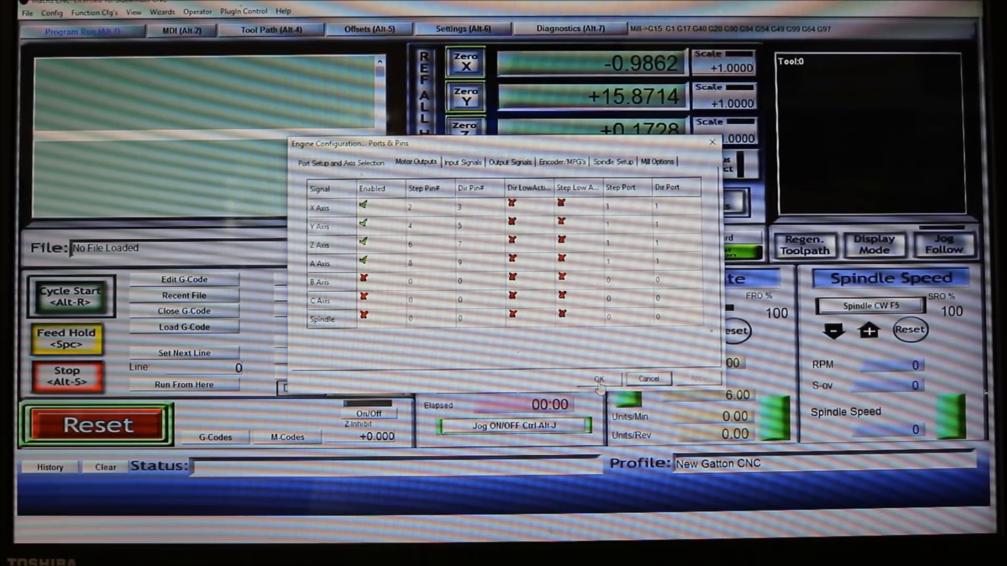
pyautogui.click(597, 379)
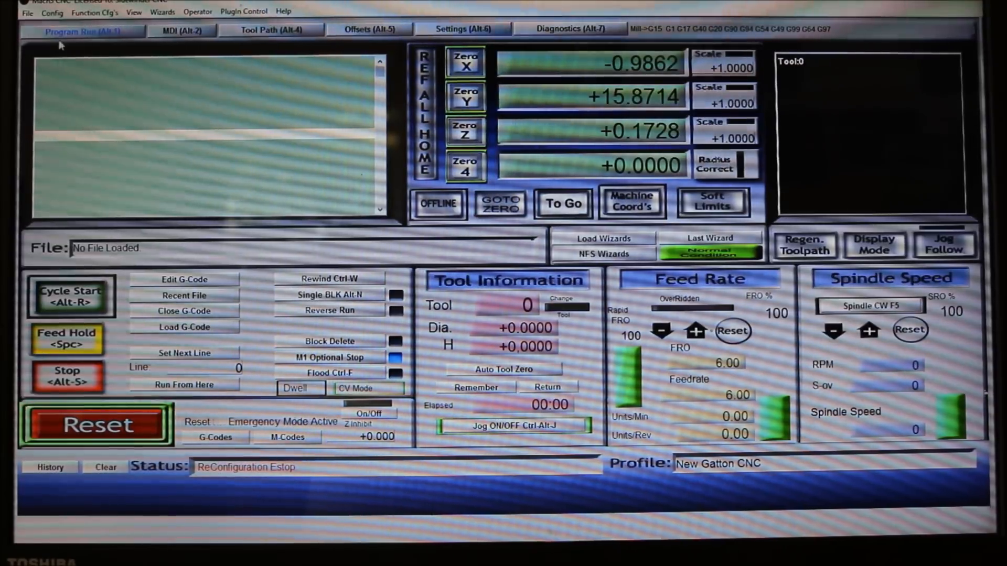
# Step: In Motor Tuning, give the X axis 6400 steps per unit, velocity 199.98, acceleration 4
pyautogui.click(52, 11)
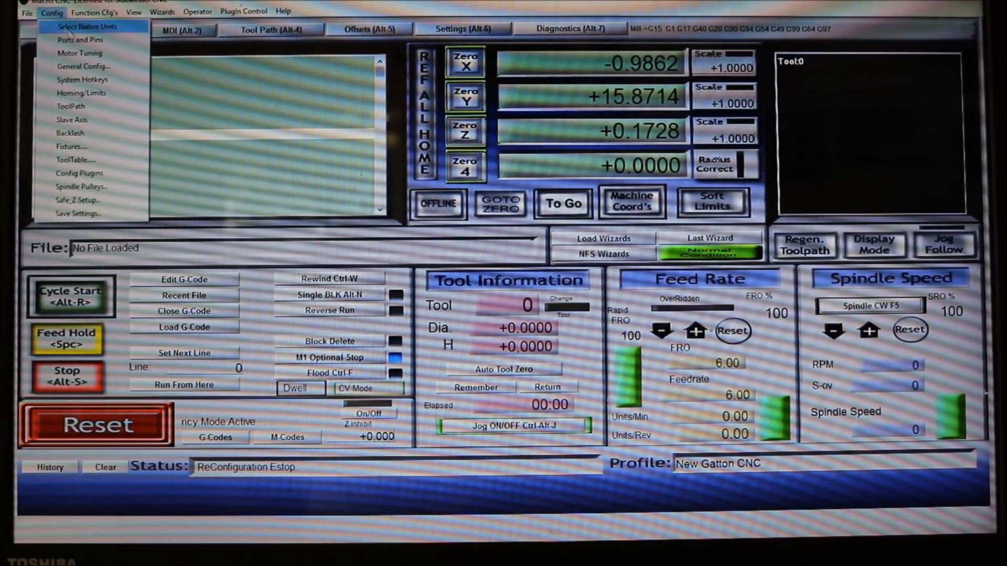
pyautogui.moveTo(80, 53)
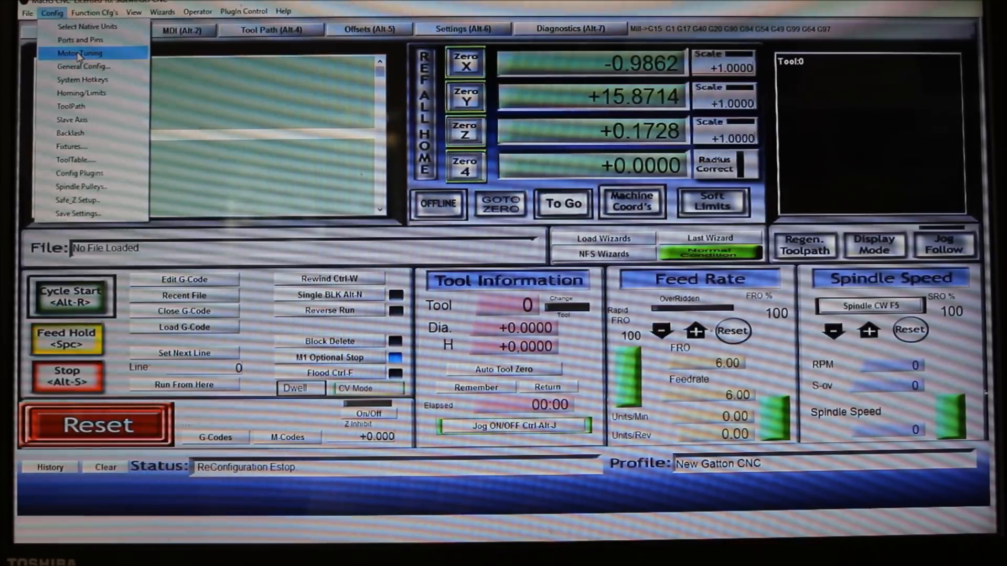
pyautogui.click(95, 425)
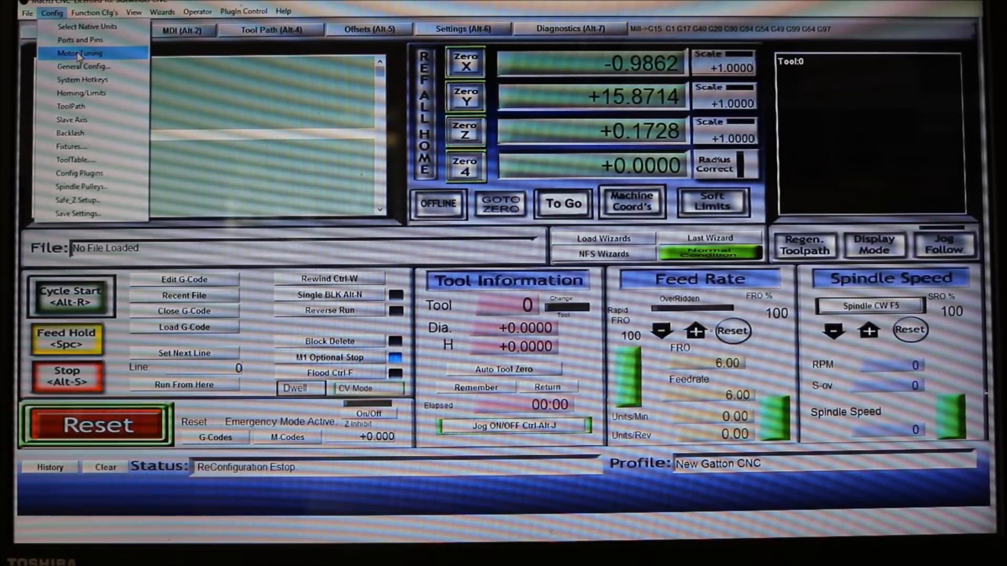
pyautogui.click(78, 53)
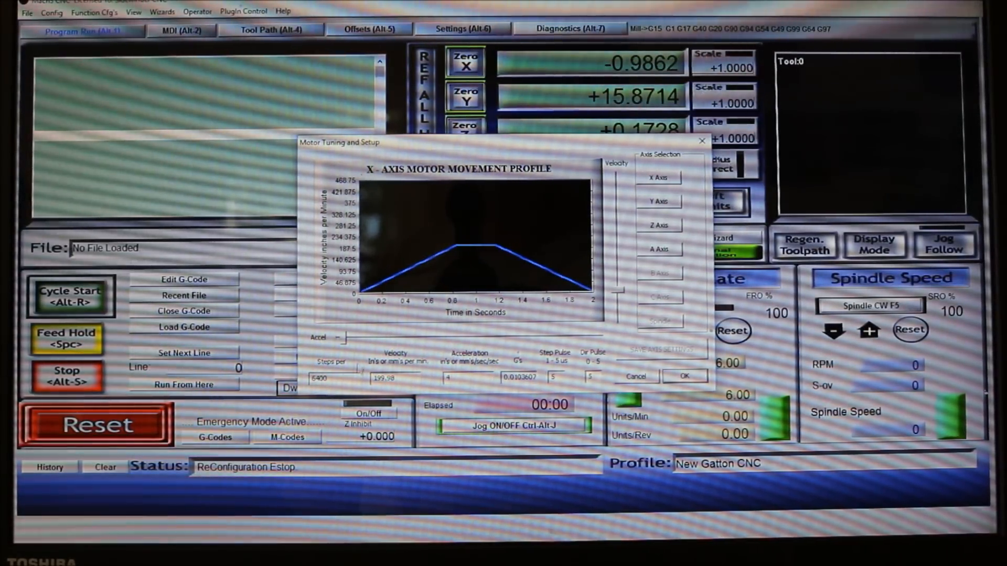
pyautogui.moveTo(319, 378)
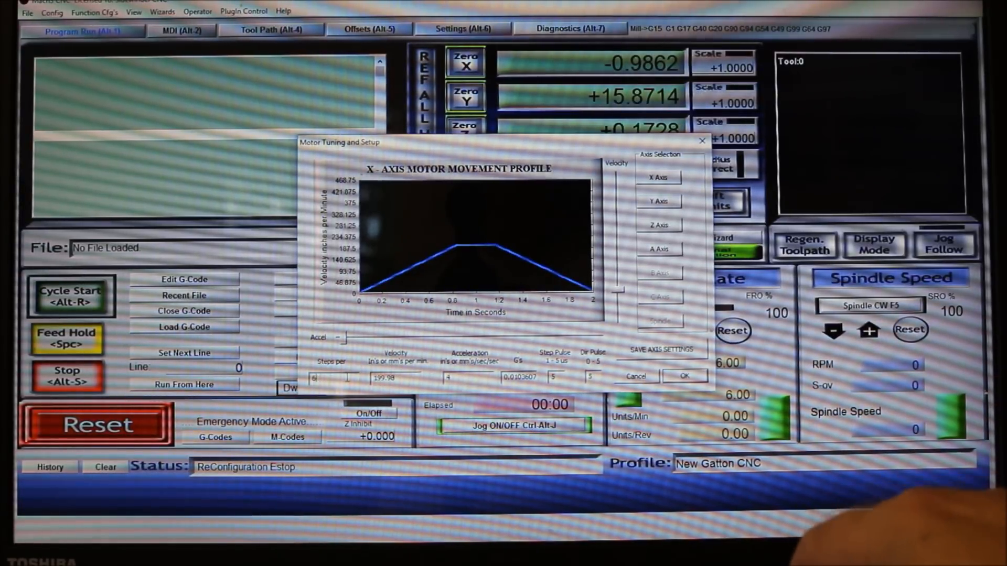
pyautogui.write('6400')
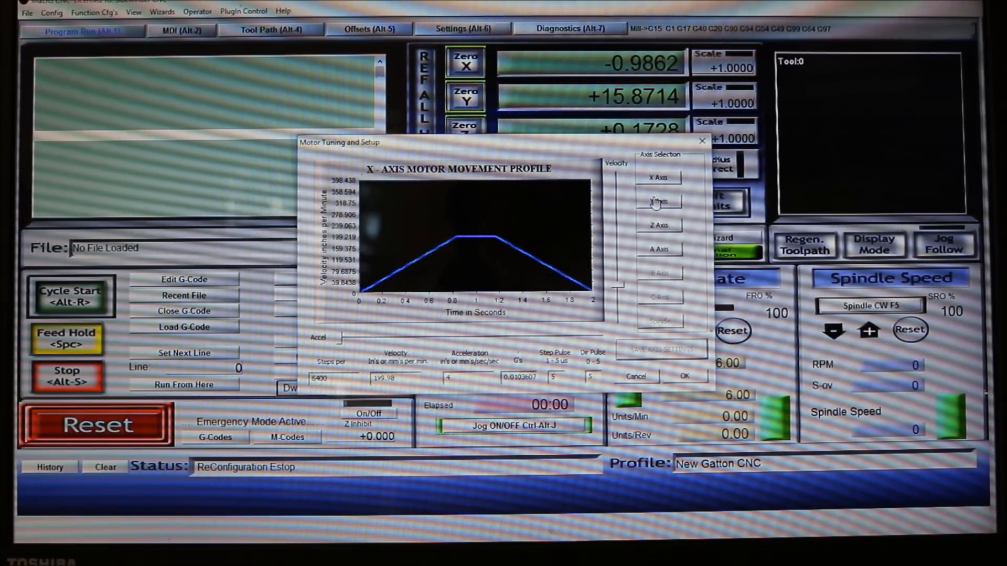
# Step: Save the Y axis at 6400 steps, velocity 199.98, acceleration 4, then select Z
pyautogui.click(658, 201)
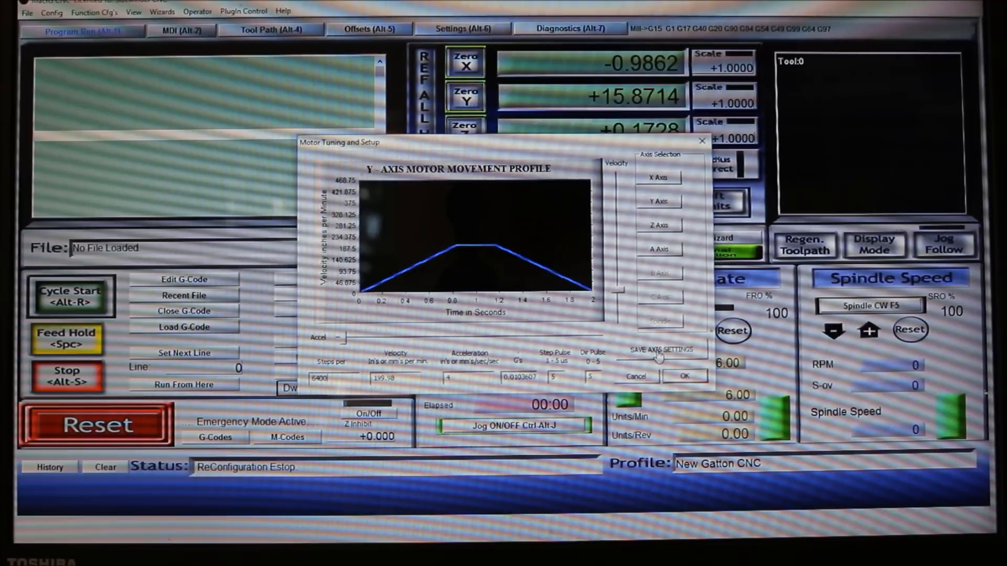
pyautogui.click(659, 349)
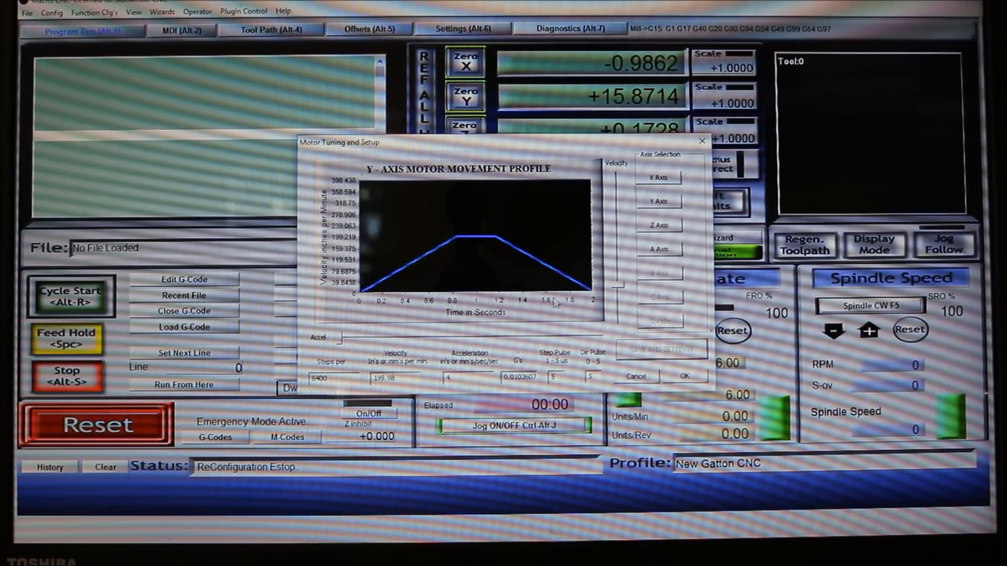
pyautogui.click(658, 225)
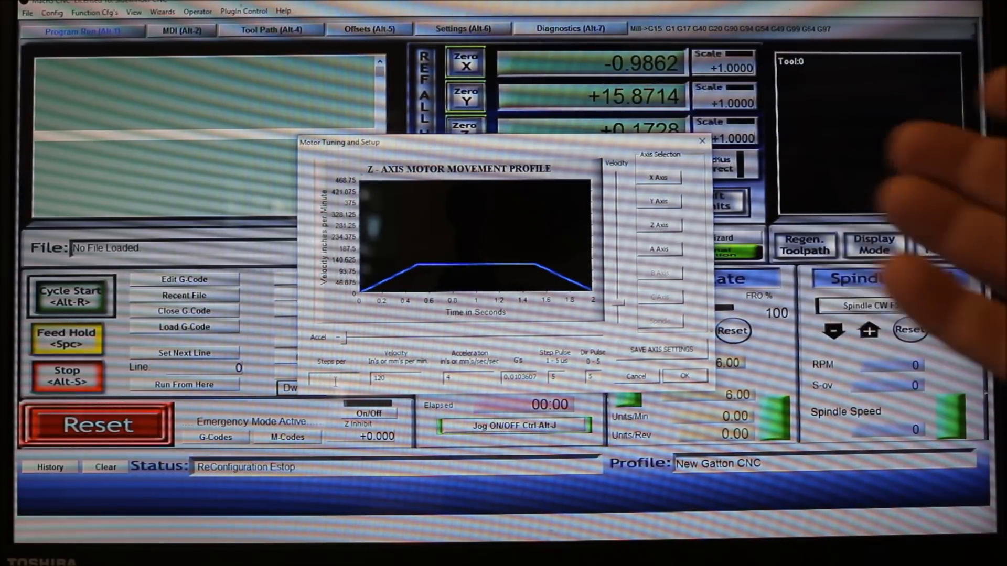
# Step: Save Z at 6400 steps and A at 2000 steps, both velocity 120
pyautogui.write('6400')
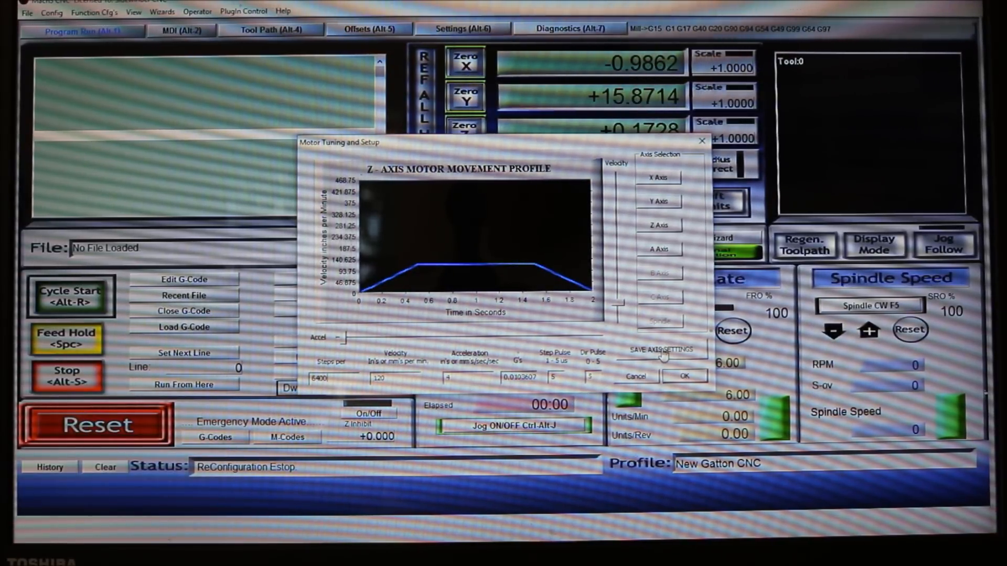
pyautogui.click(661, 350)
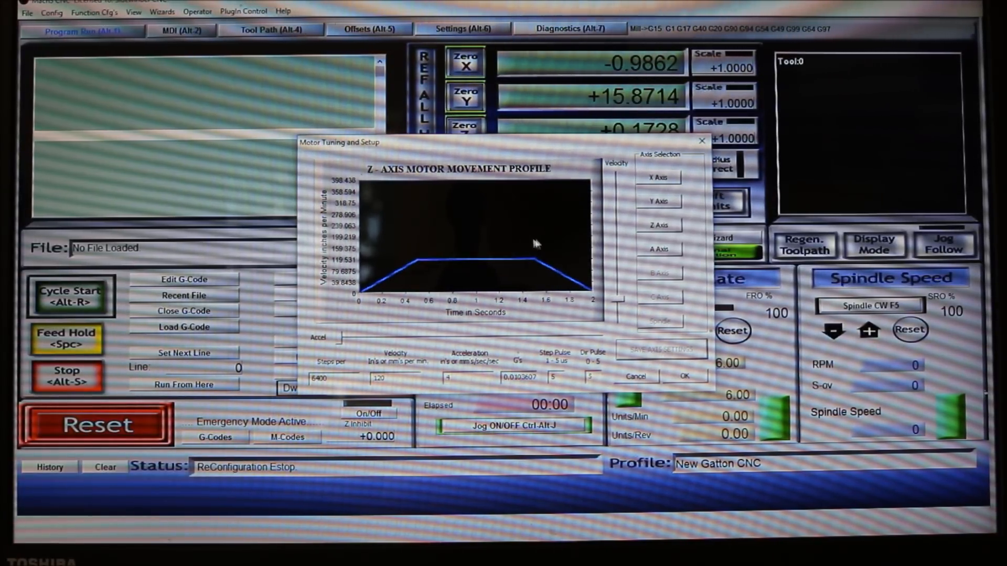
pyautogui.click(659, 249)
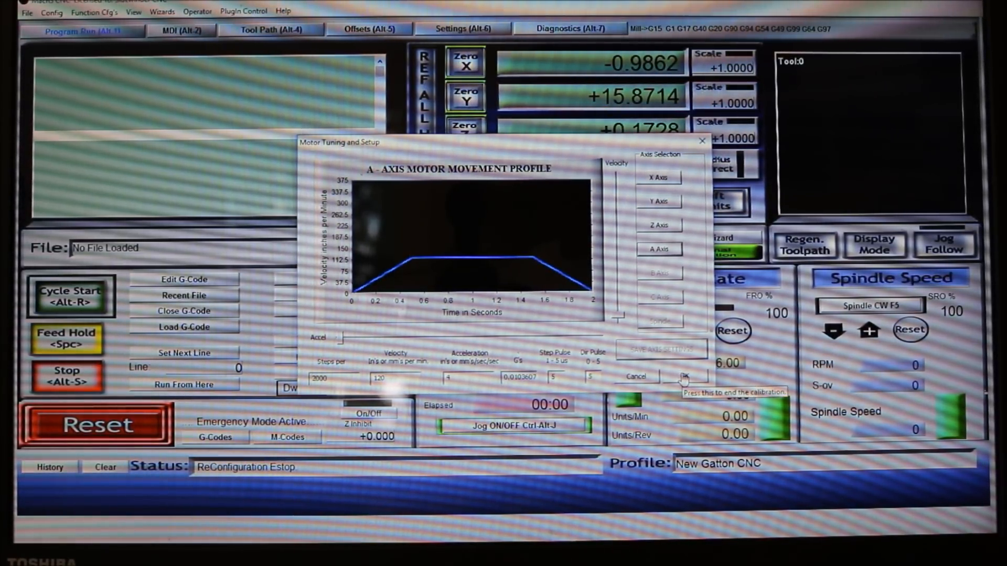
pyautogui.click(687, 377)
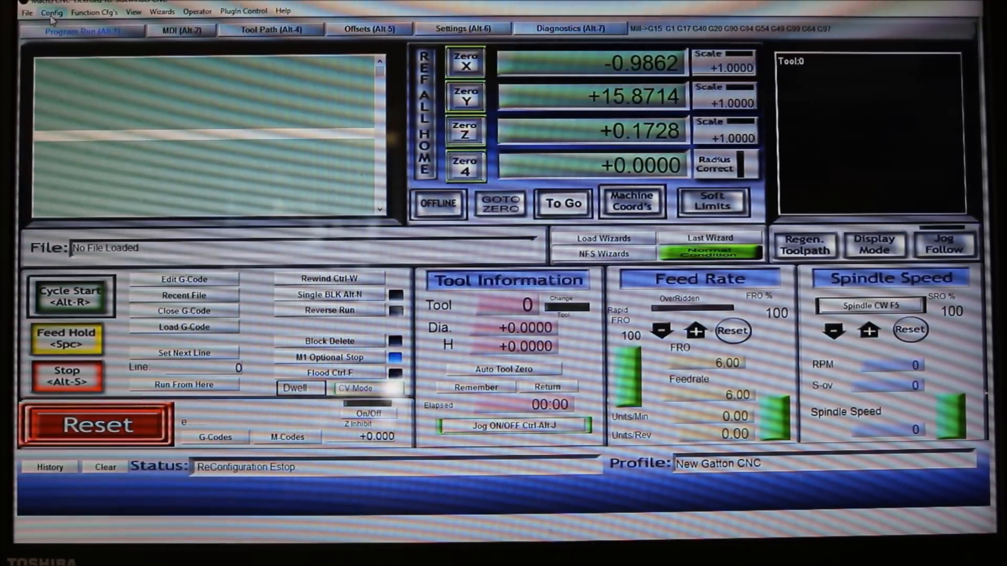
# Step: Slave the A axis to the Y axis and acknowledge the restart notice
pyautogui.click(52, 11)
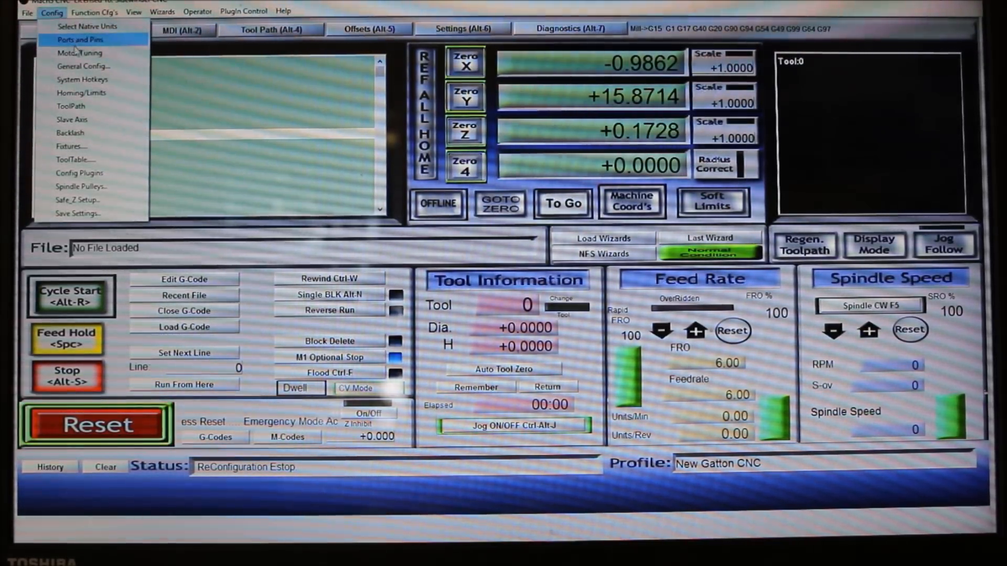
pyautogui.moveTo(82, 80)
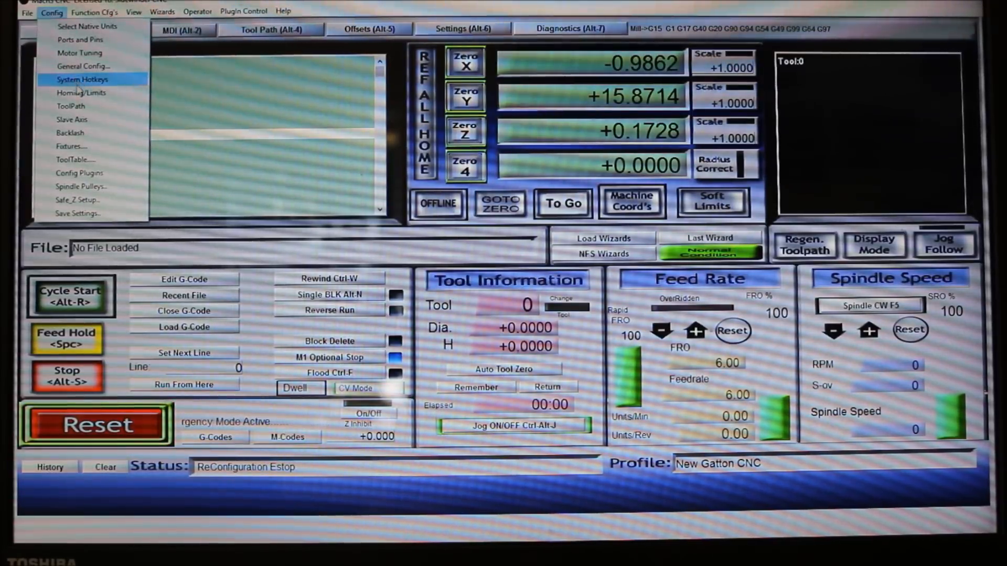
pyautogui.moveTo(72, 120)
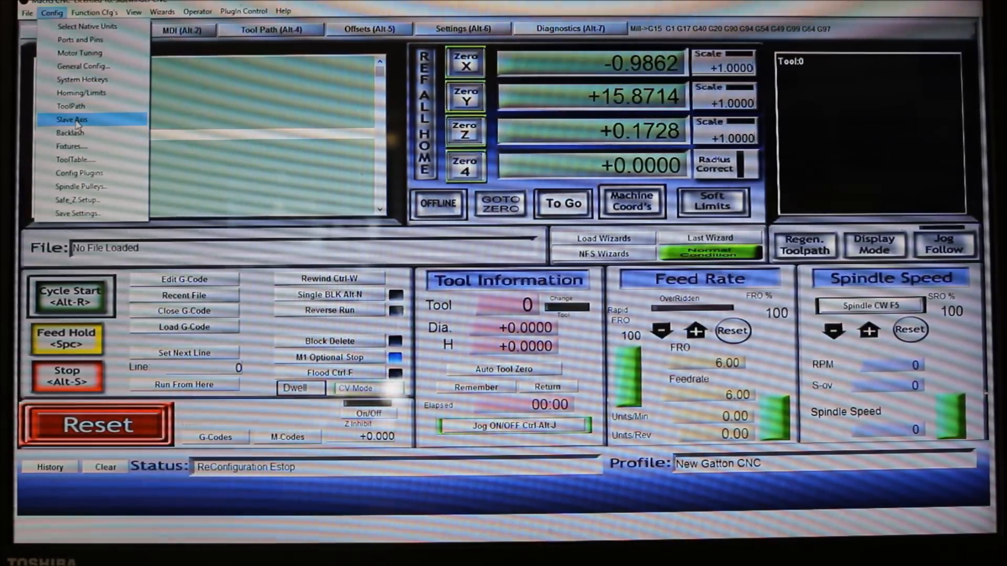
pyautogui.click(71, 119)
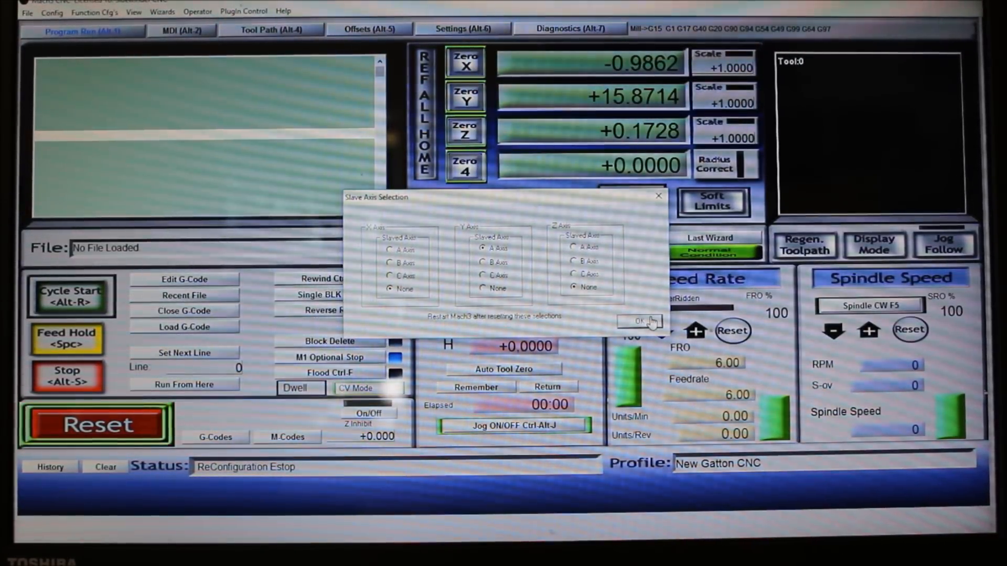
pyautogui.click(95, 423)
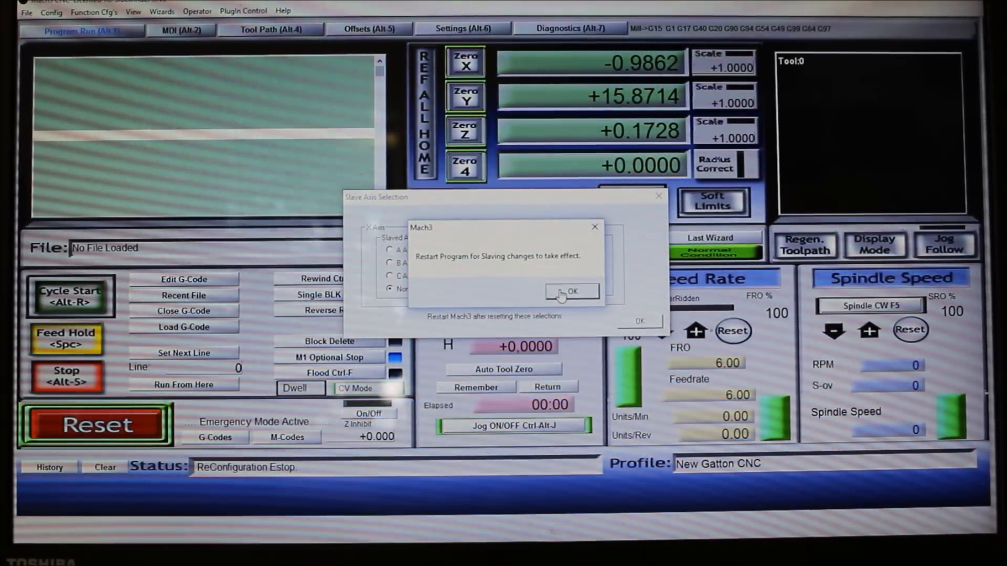
pyautogui.click(570, 292)
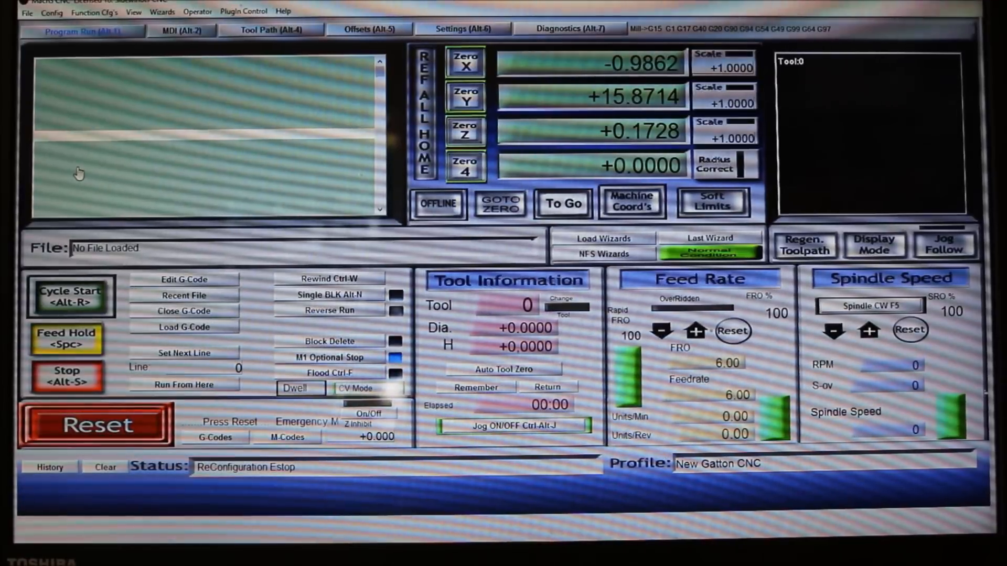
pyautogui.click(95, 426)
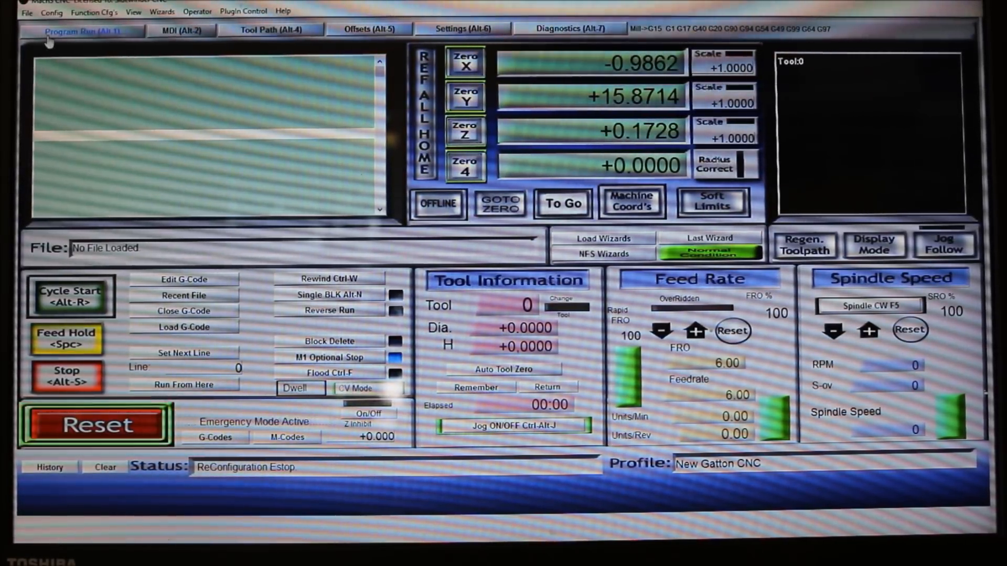
# Step: Reassign the X positive and Z up jog hotkeys in System Hotkeys, then close it
pyautogui.click(51, 11)
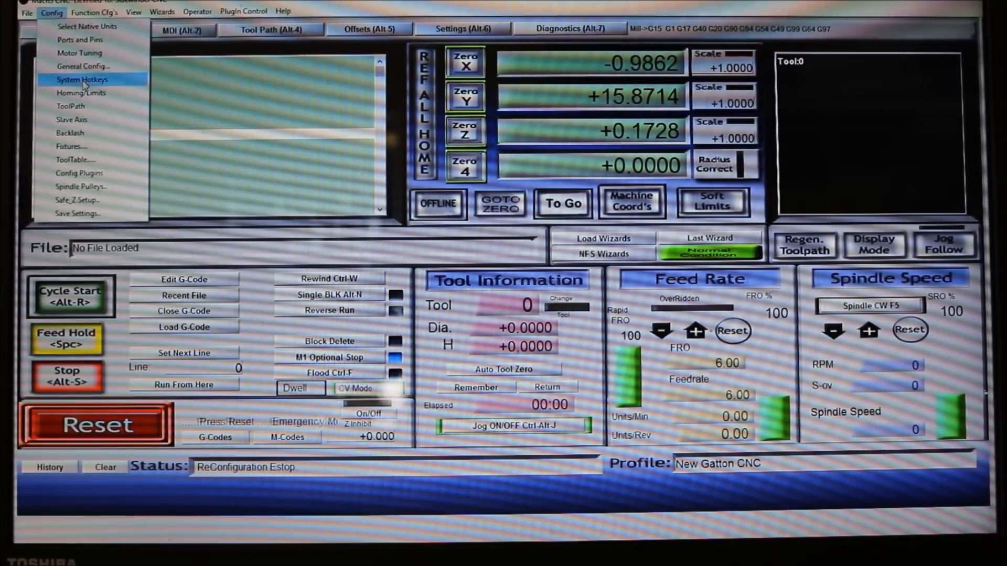
pyautogui.click(80, 79)
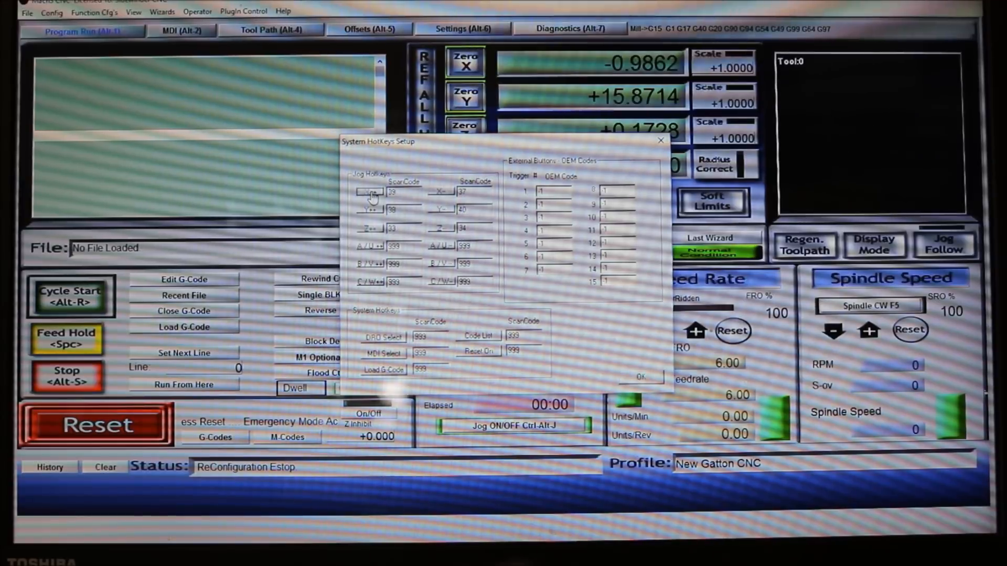
pyautogui.click(369, 192)
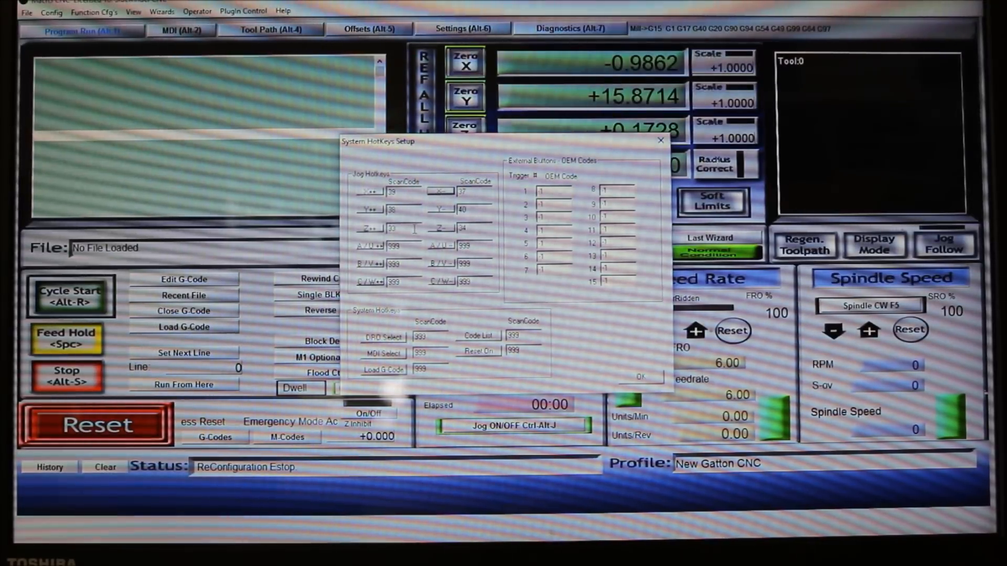
pyautogui.moveTo(411, 240)
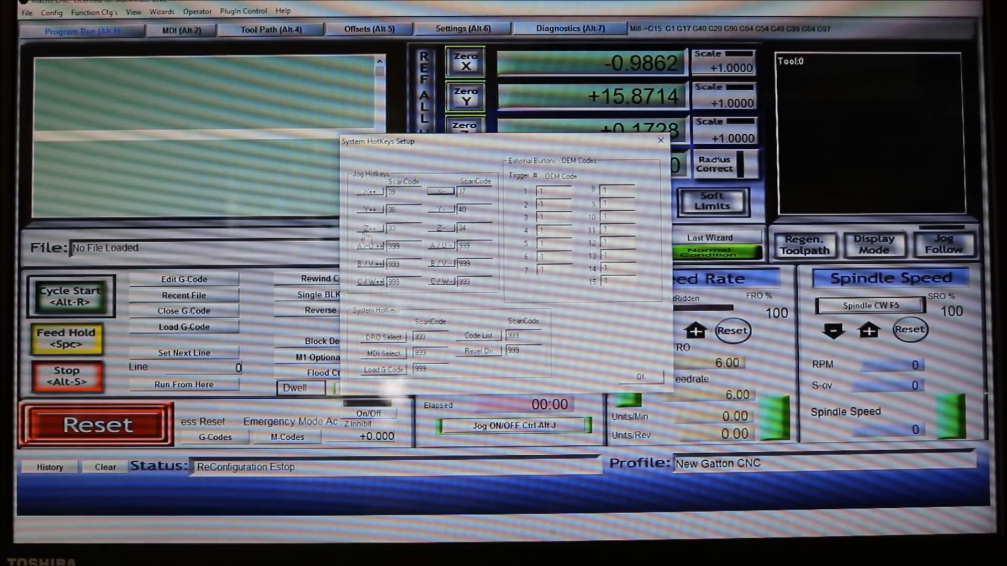
pyautogui.click(369, 228)
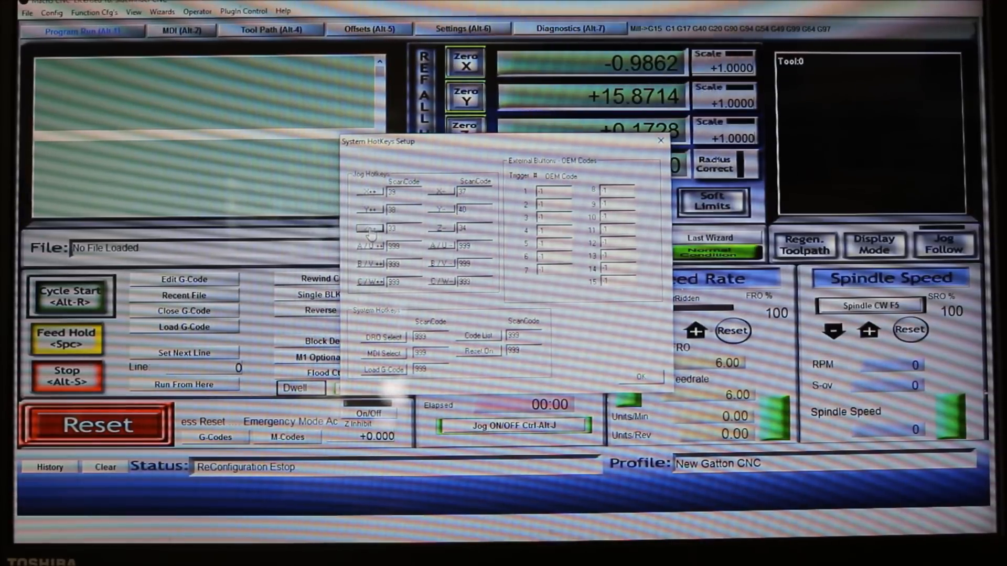
pyautogui.click(443, 228)
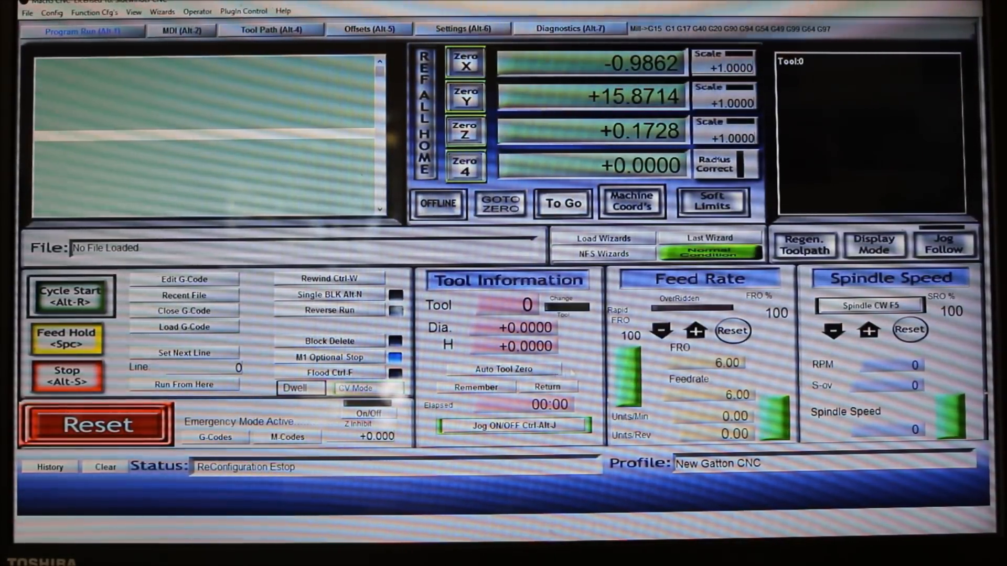
pyautogui.click(95, 424)
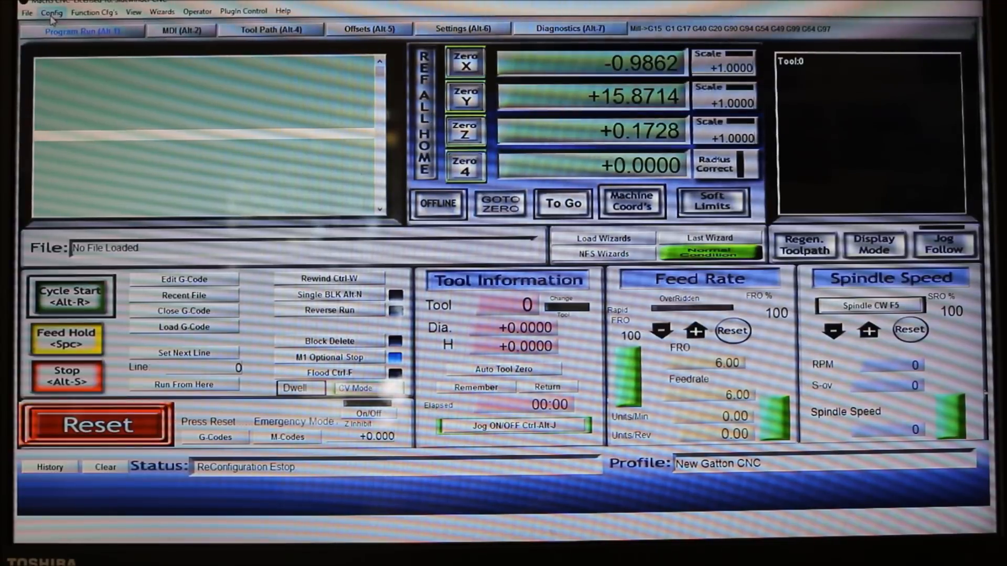
# Step: Set reversed homing for X, Y and A in Homing/Limits and save
pyautogui.click(52, 11)
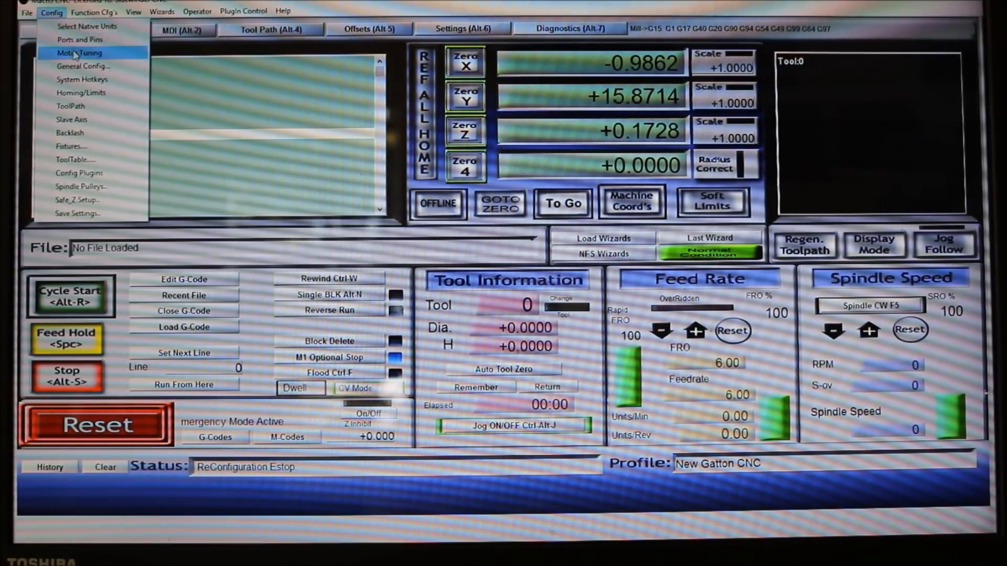
pyautogui.moveTo(83, 79)
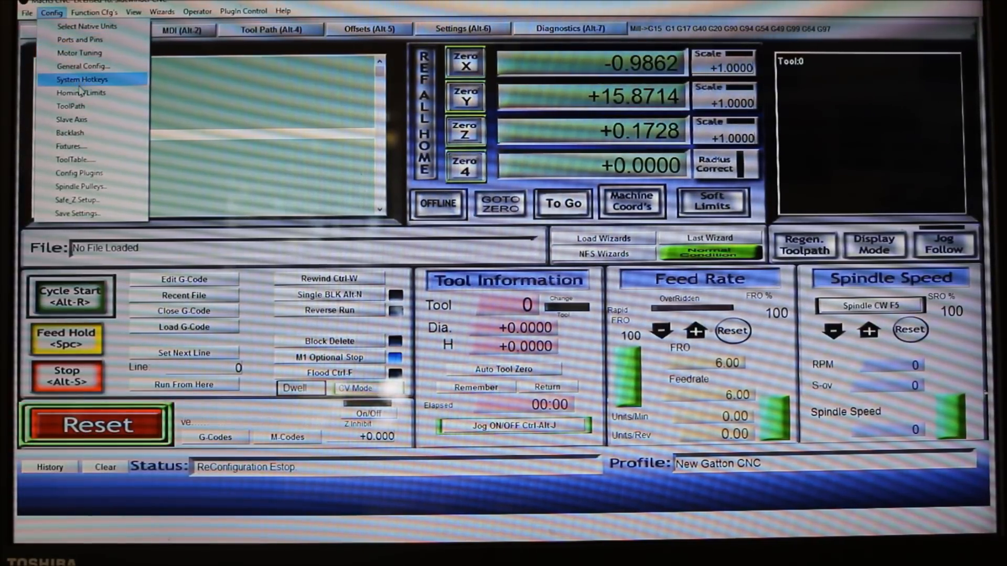
pyautogui.moveTo(81, 92)
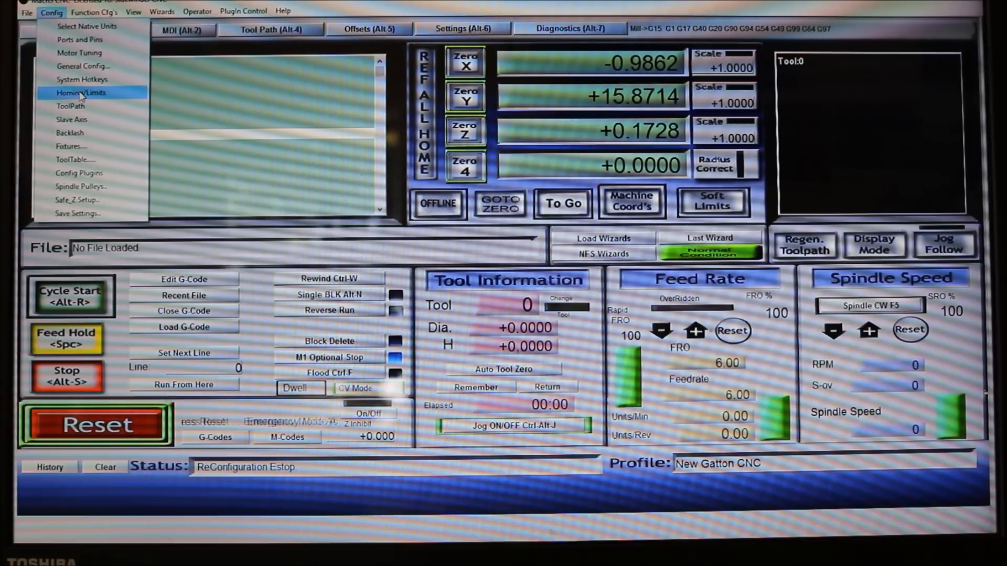
pyautogui.click(80, 93)
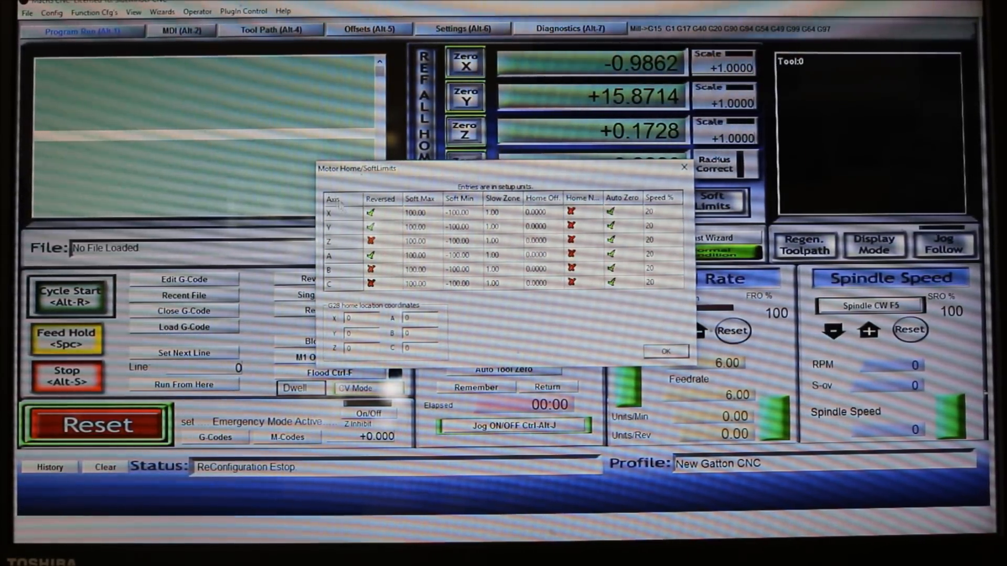
pyautogui.moveTo(241, 160)
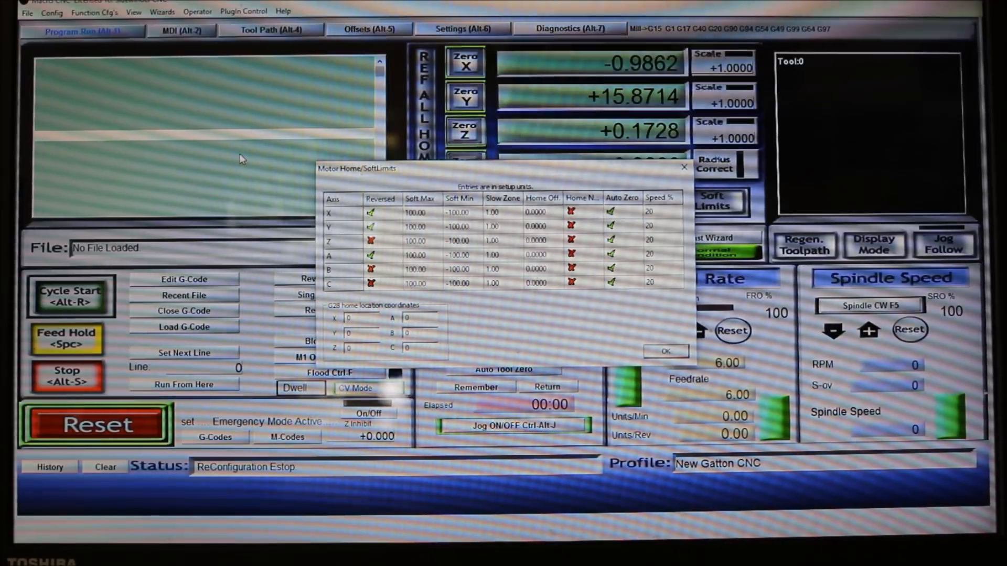
pyautogui.moveTo(384, 218)
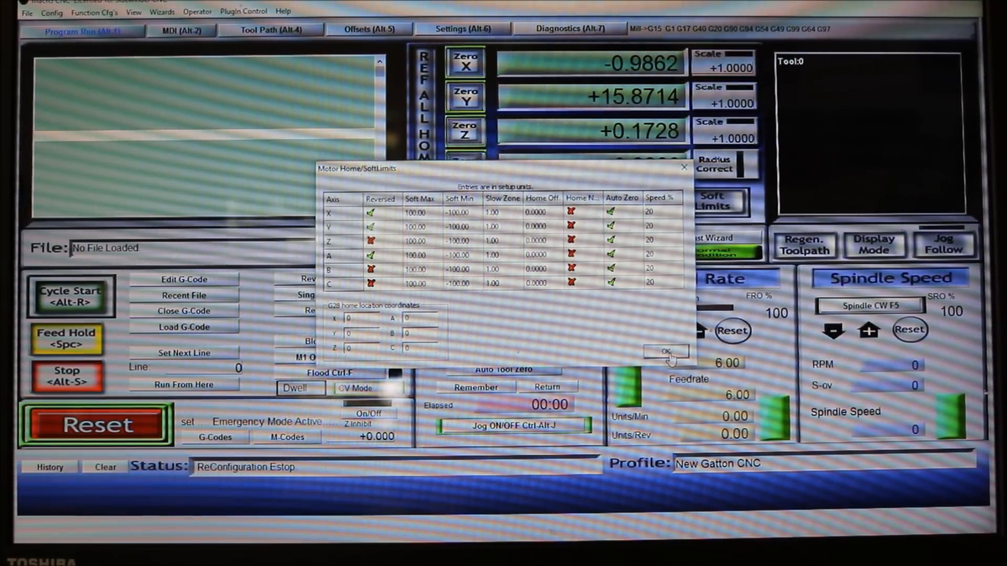
pyautogui.click(667, 351)
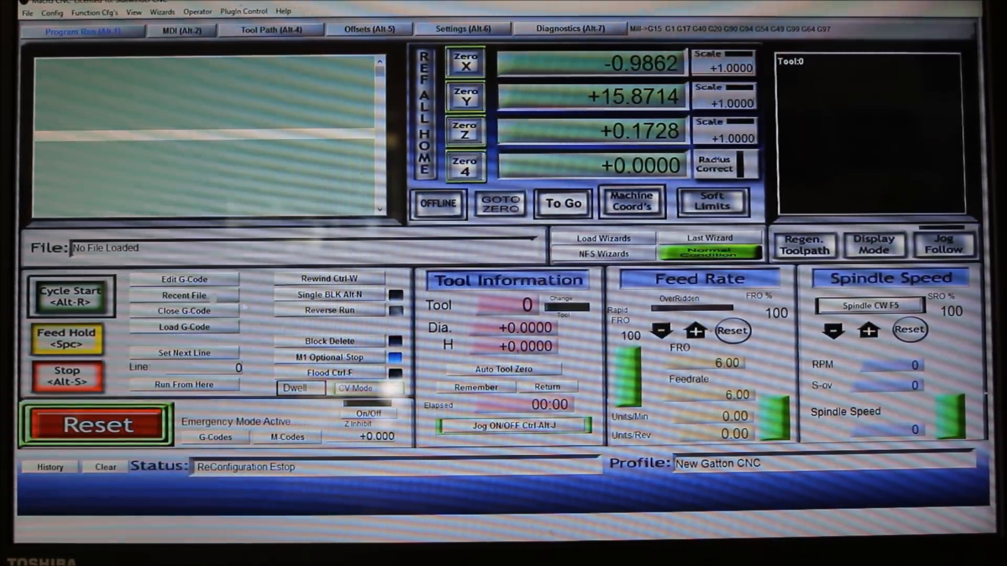
# Step: Exit Mach3 from the File menu and confirm ending the session
pyautogui.click(51, 11)
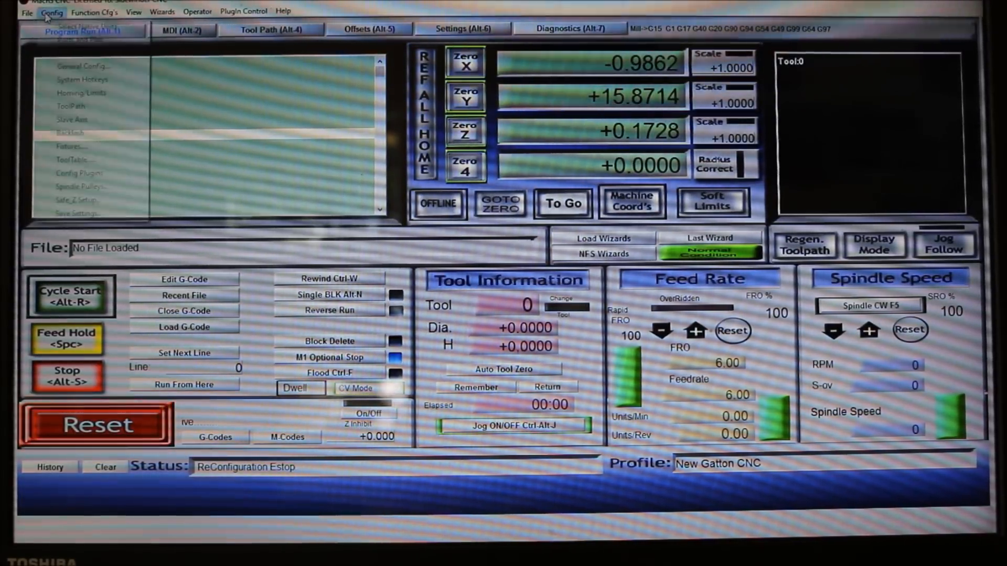
pyautogui.click(53, 12)
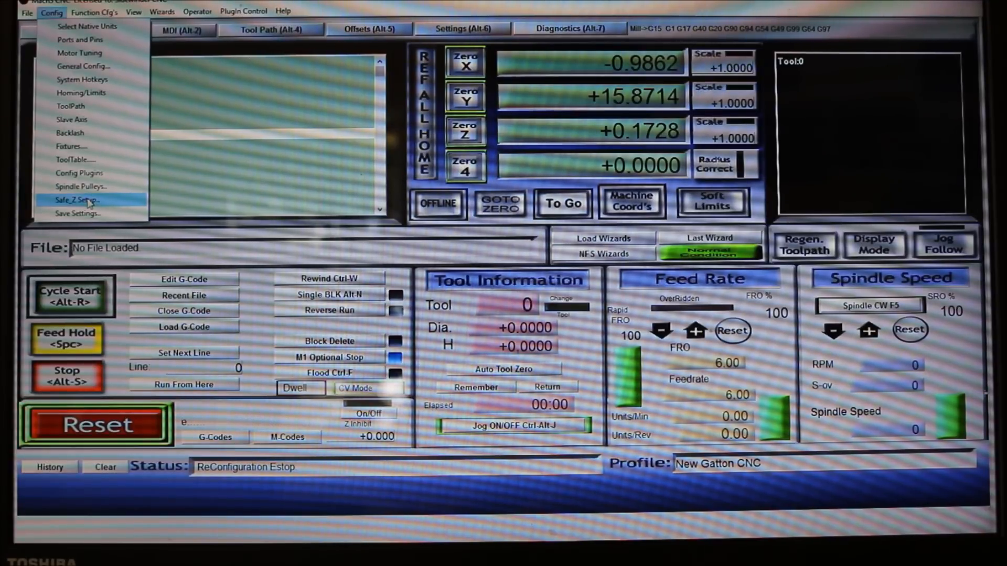
pyautogui.moveTo(77, 213)
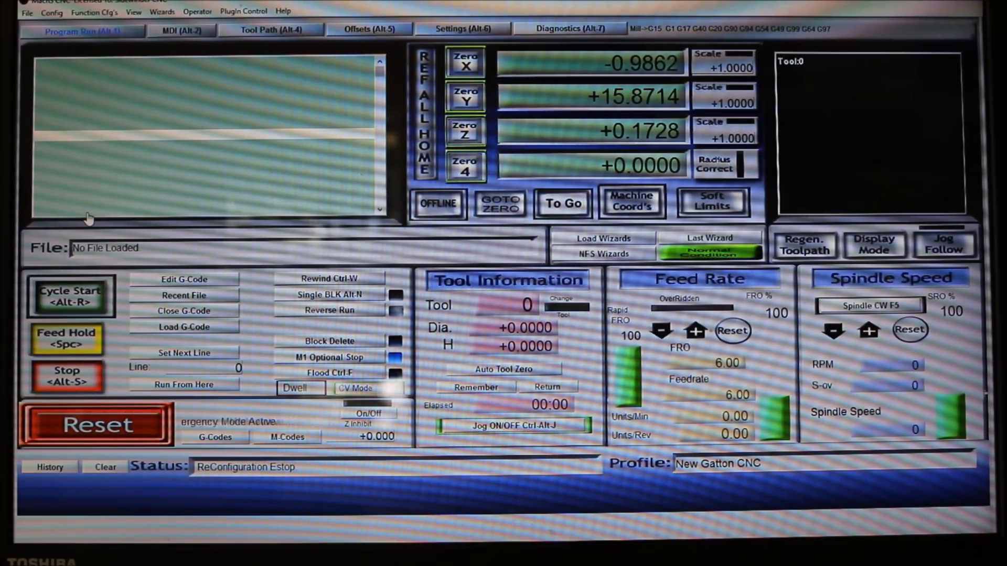
pyautogui.click(27, 11)
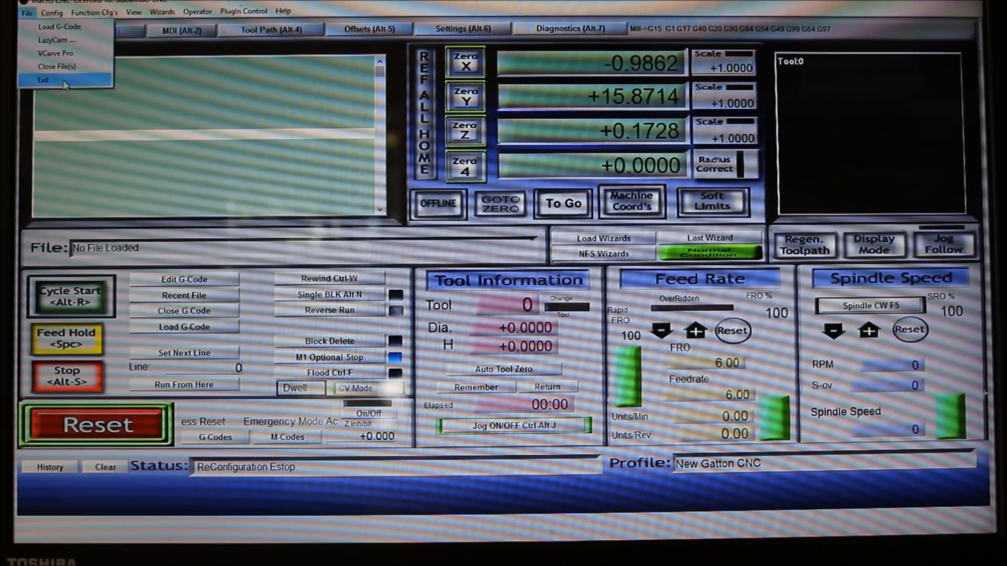
pyautogui.click(43, 80)
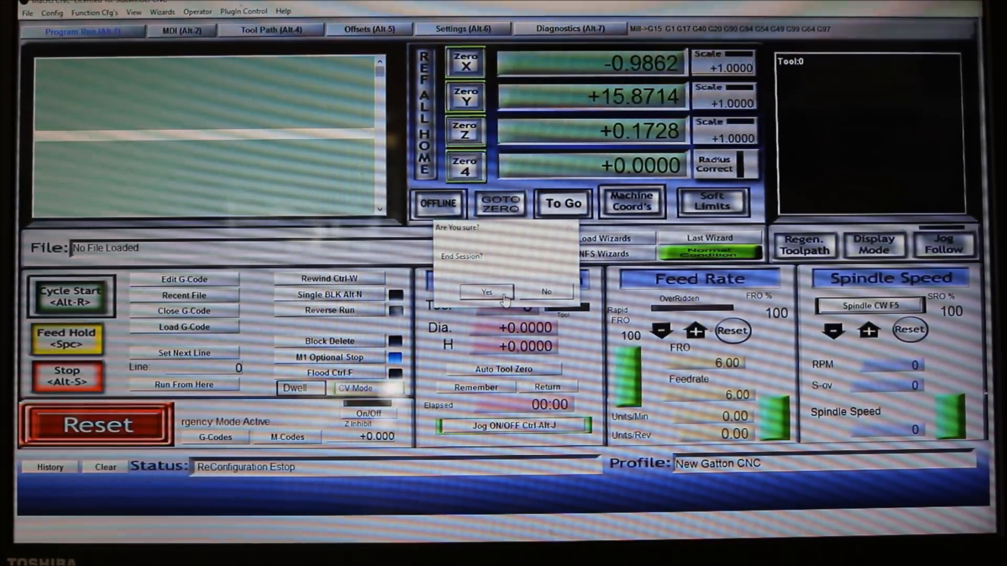
pyautogui.click(485, 292)
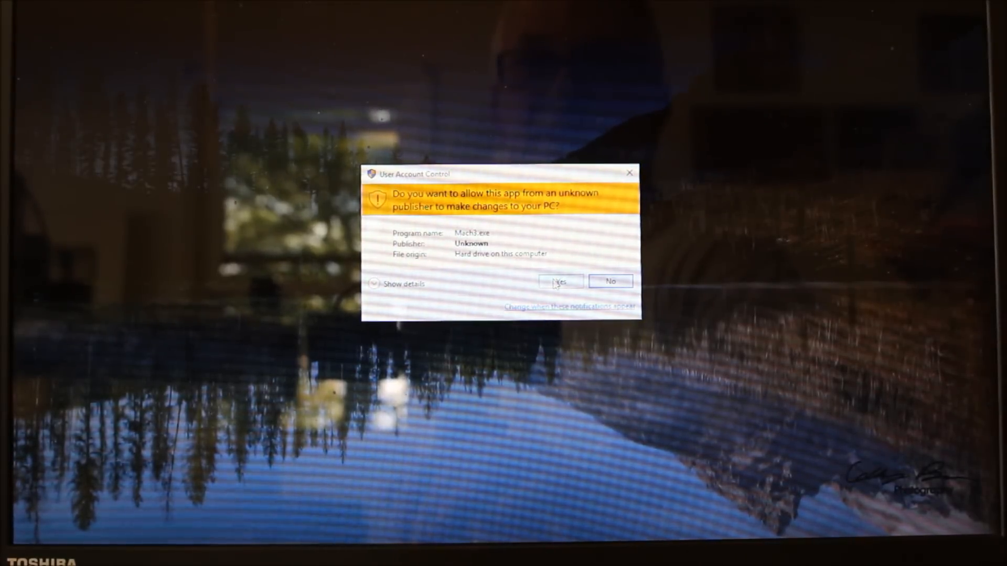
# Step: Approve User Account Control and launch Mach3 with the New Gatton CNC profile
pyautogui.click(563, 281)
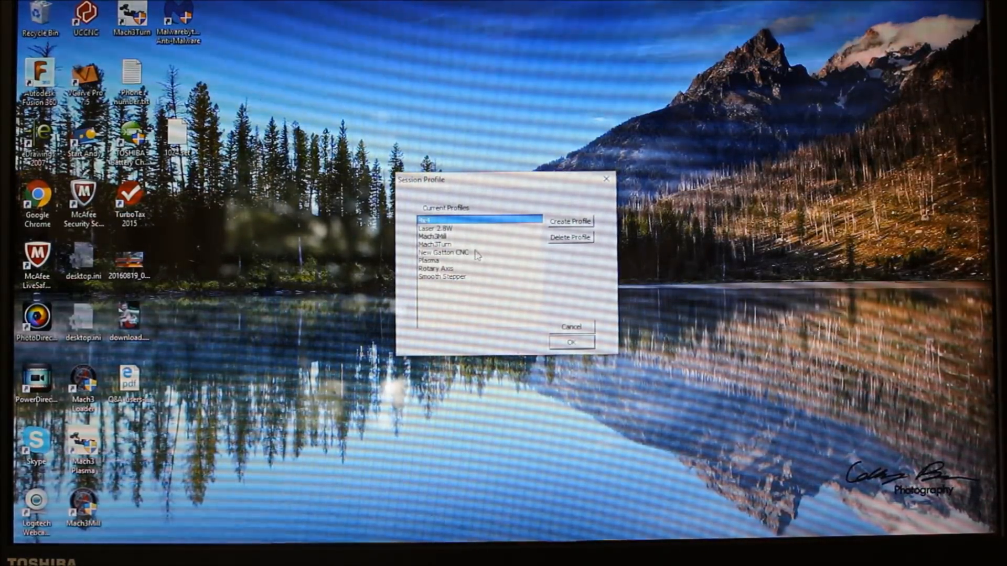
pyautogui.click(448, 252)
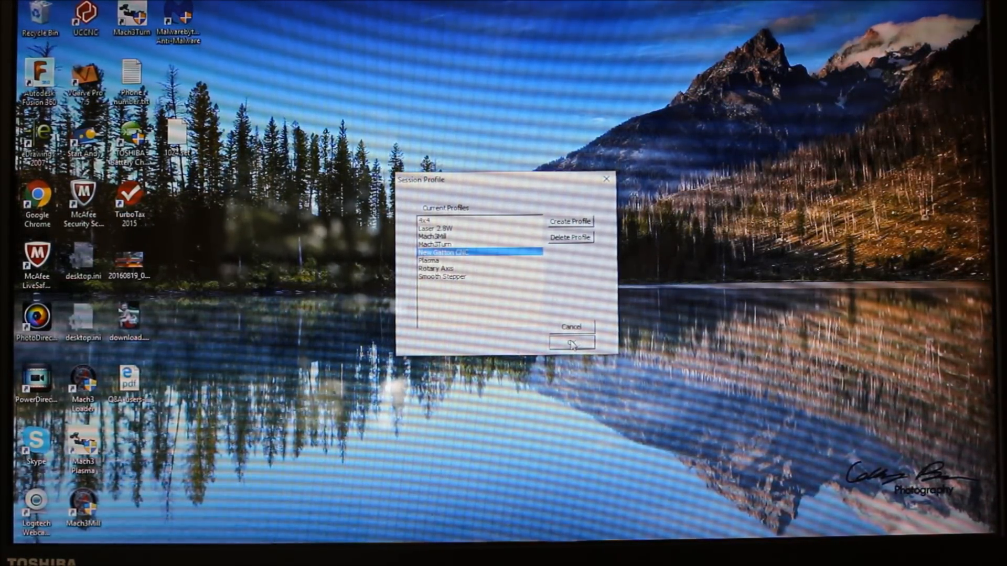
pyautogui.click(570, 342)
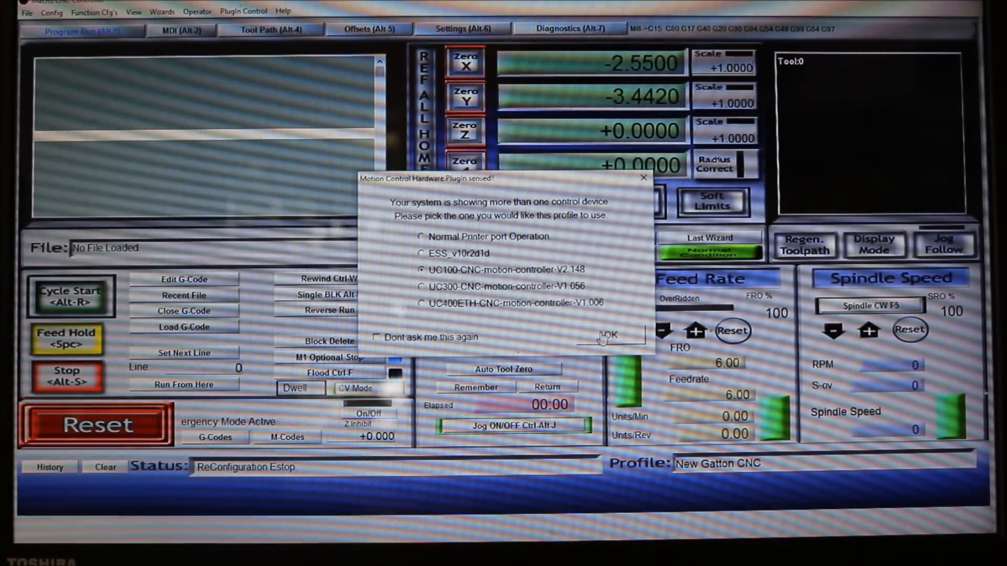
# Step: Choose the UC100-CNC-motion-controller plugin, then Reset to clear the emergency stop
pyautogui.click(610, 334)
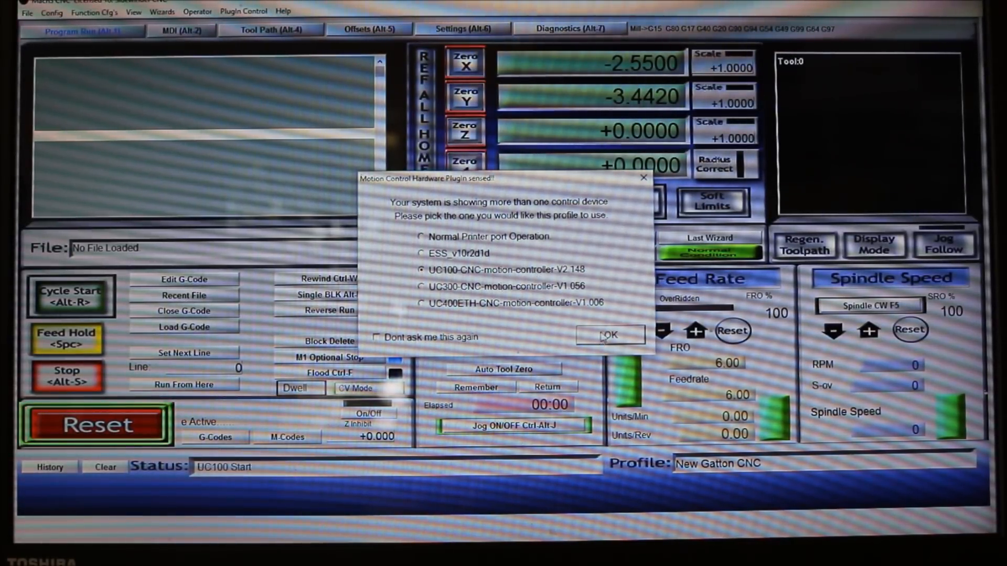
pyautogui.click(610, 335)
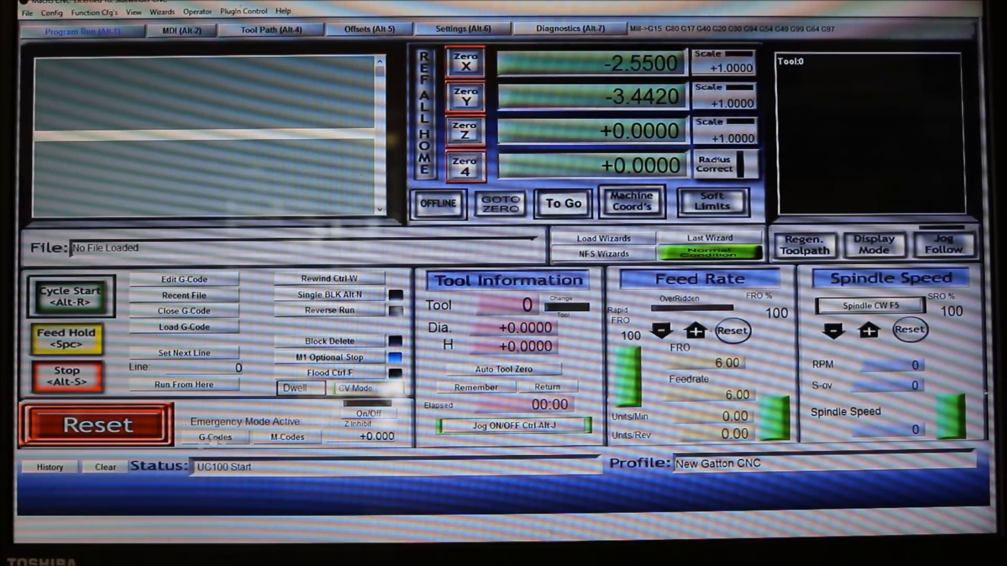
pyautogui.click(95, 426)
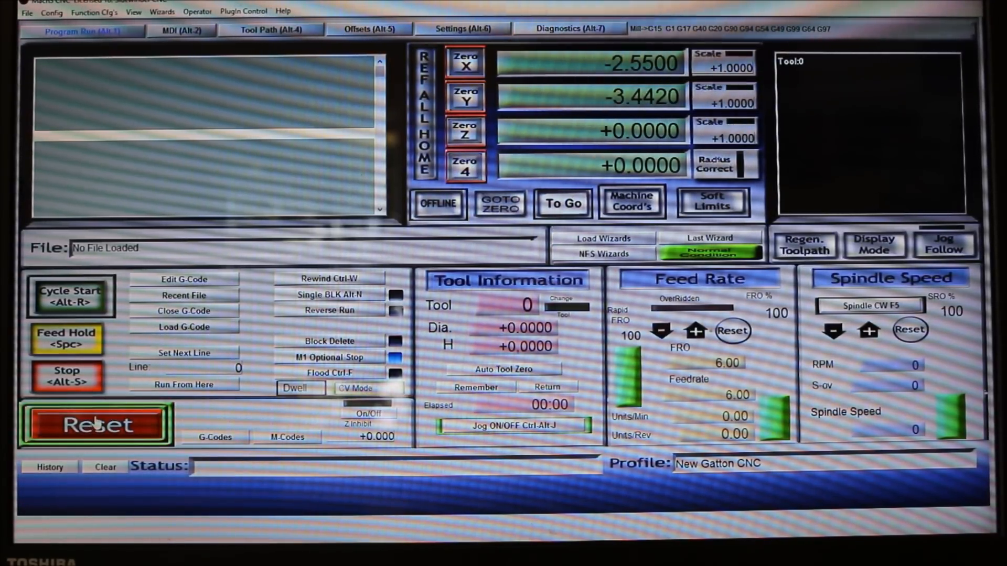